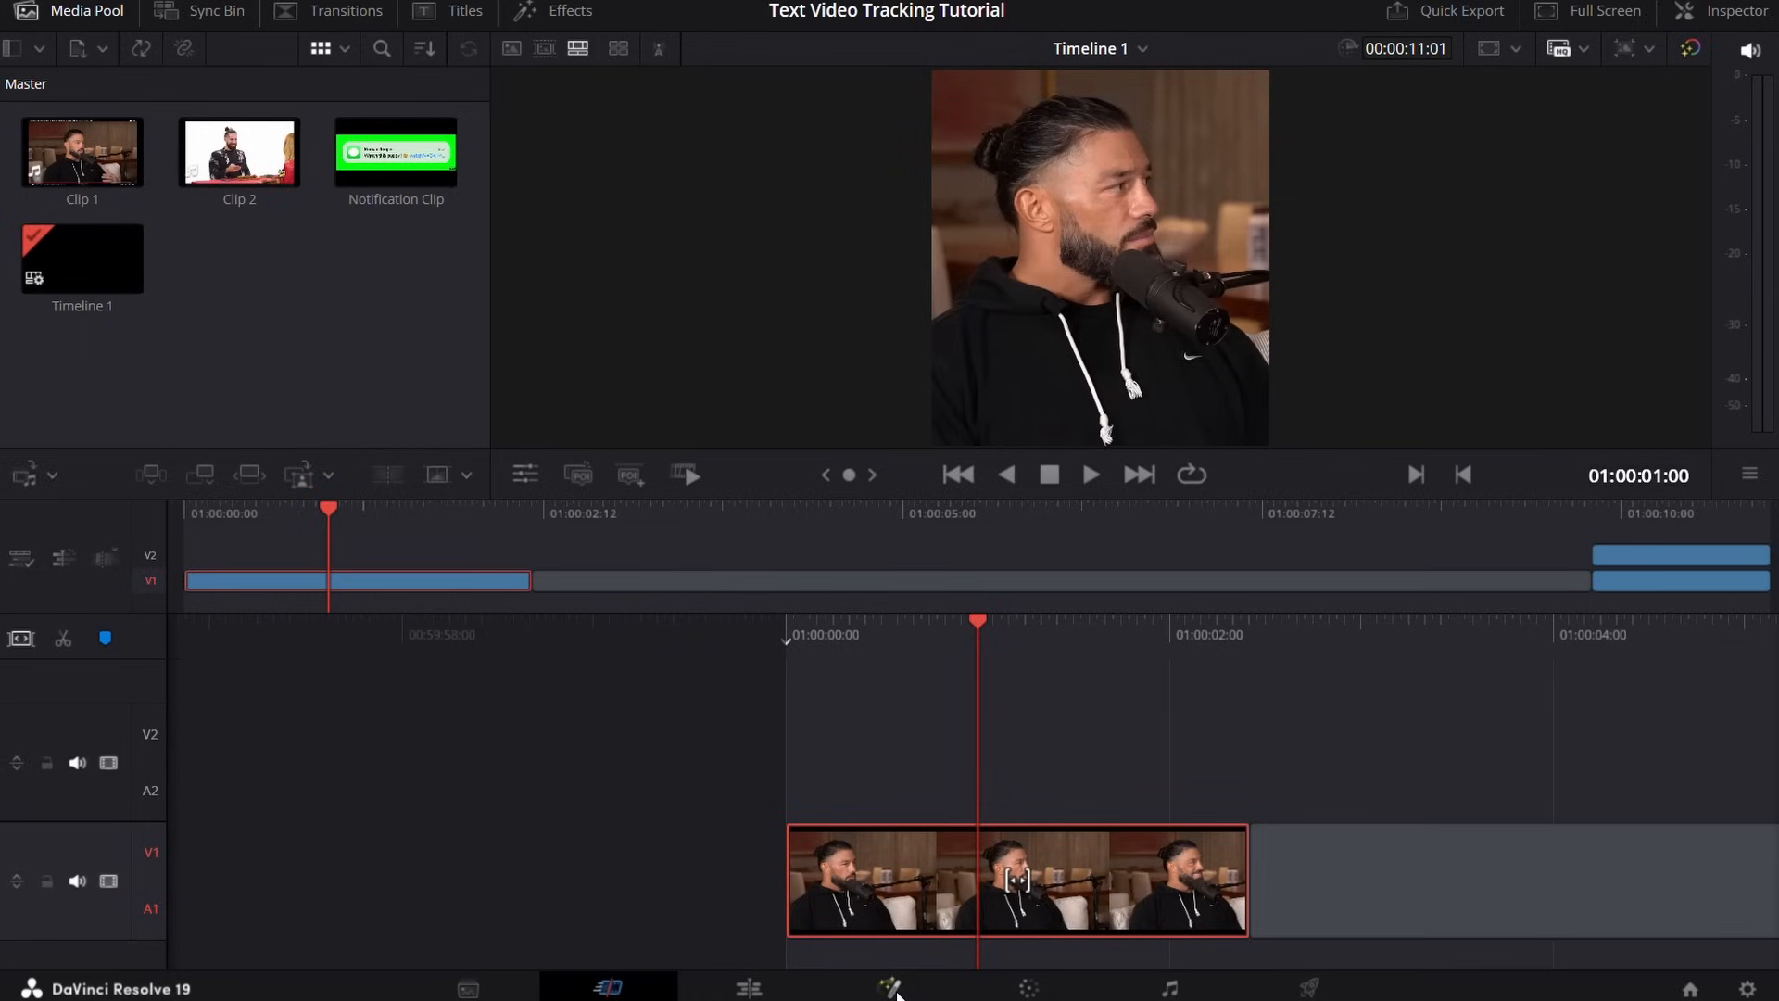
Step: Bring Clip 1 into the Fusion page for node-based compositing
click(889, 986)
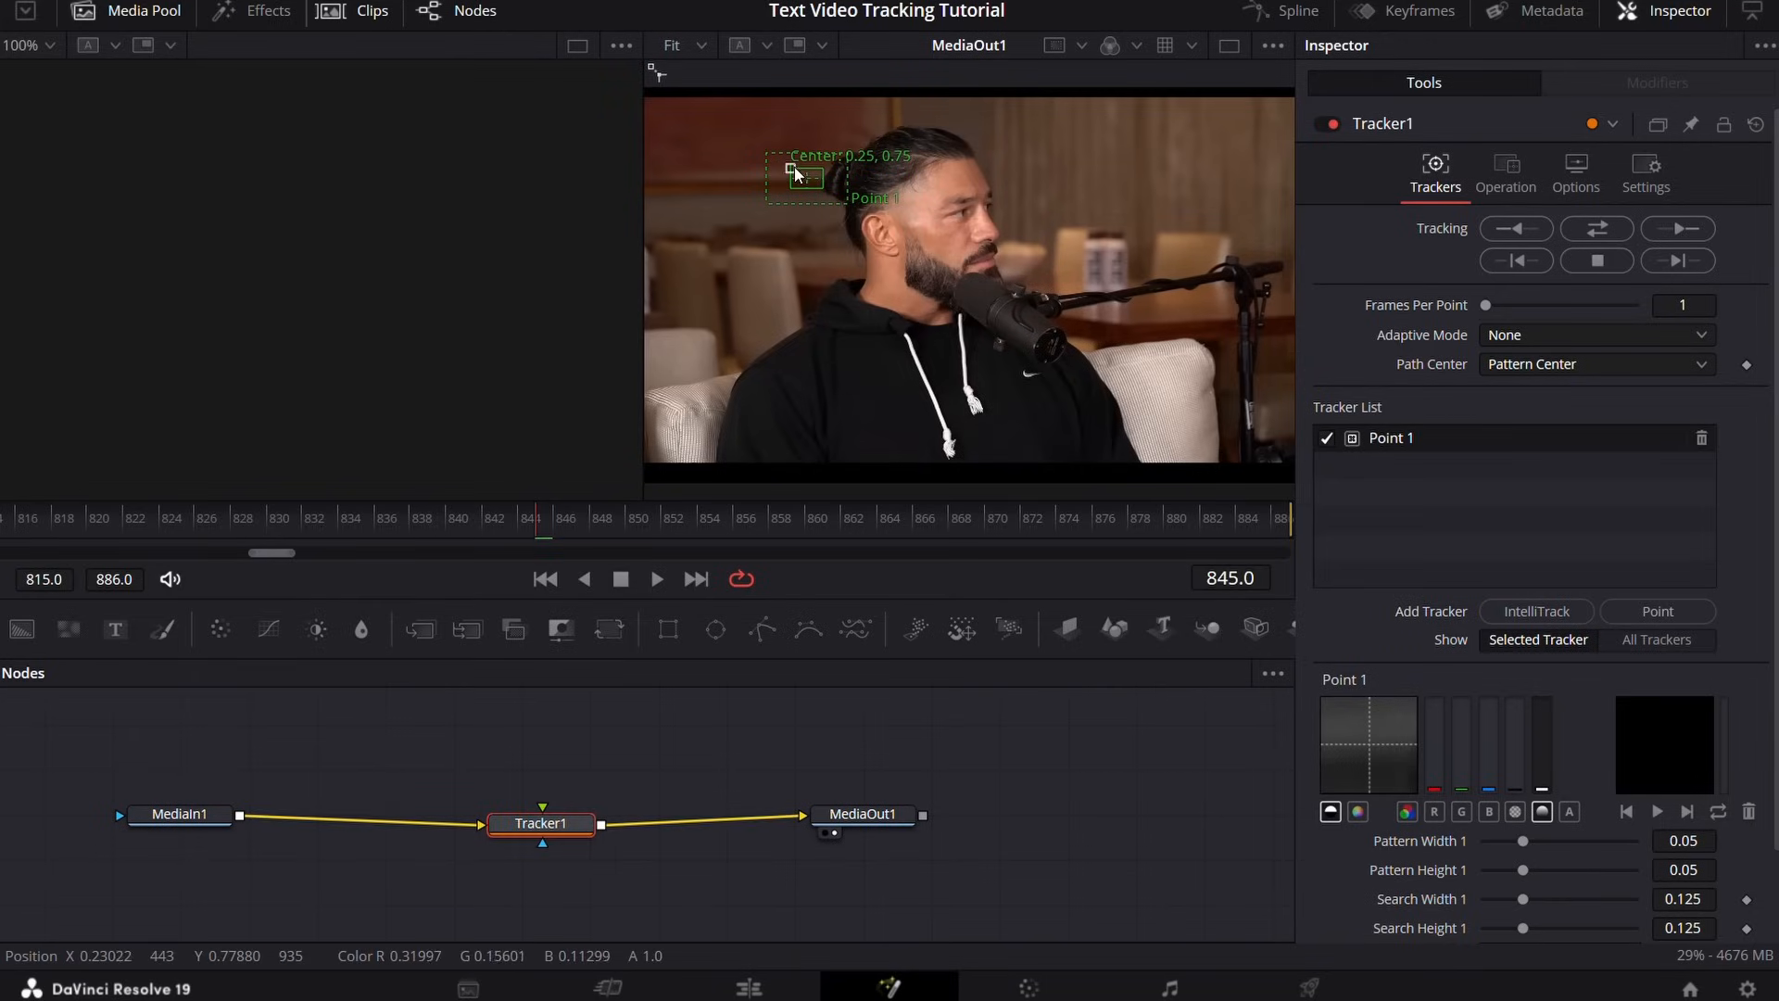
Step: Place Tracker1's point on the nose bridge and track it forward and backward through the clip
drag(806, 172, 982, 220)
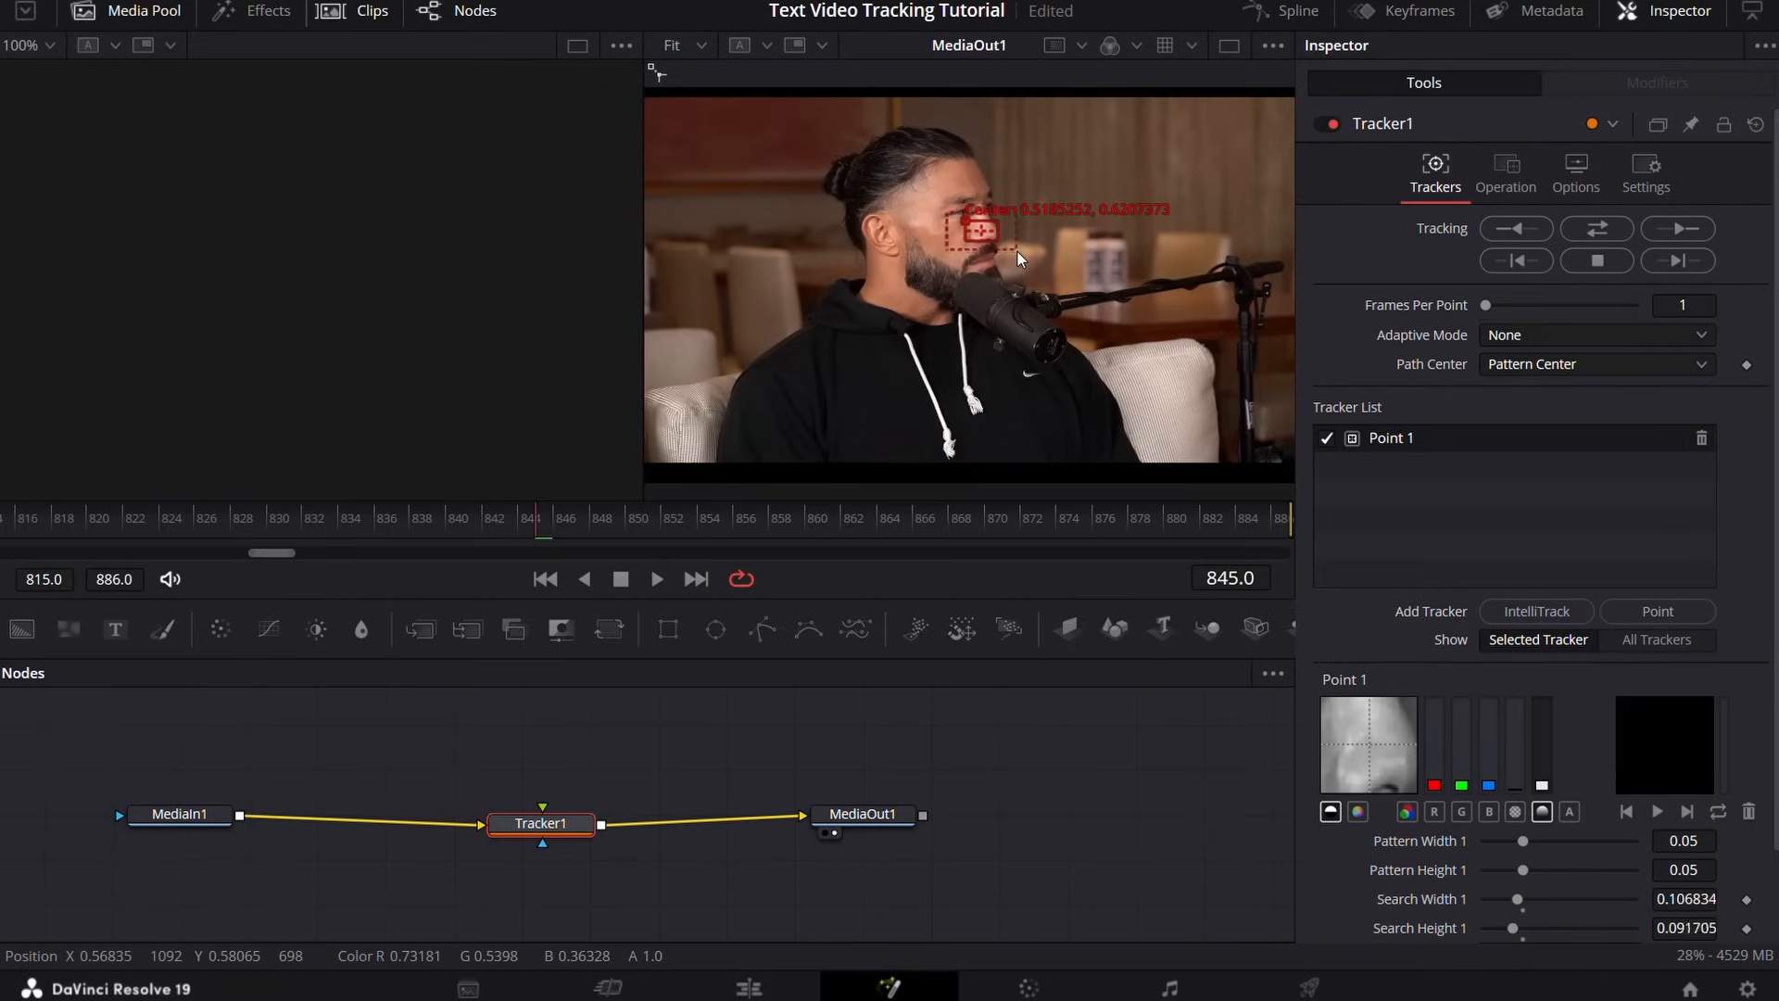
click(1596, 228)
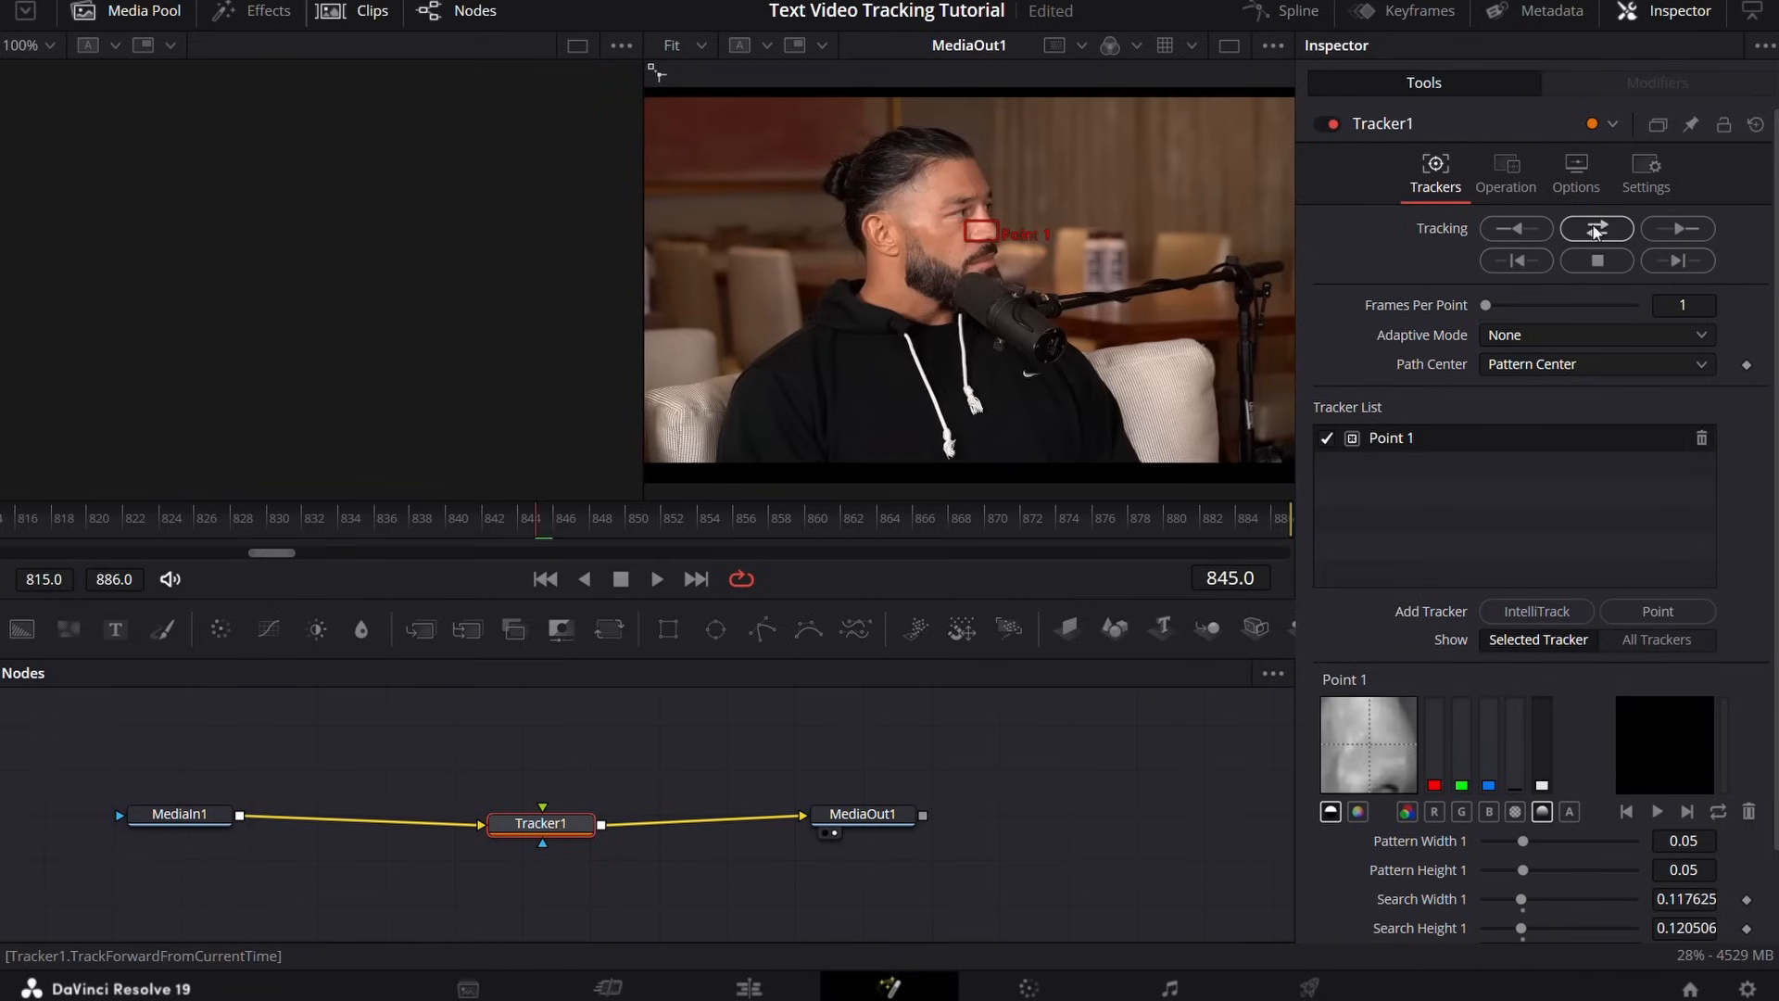
click(1595, 228)
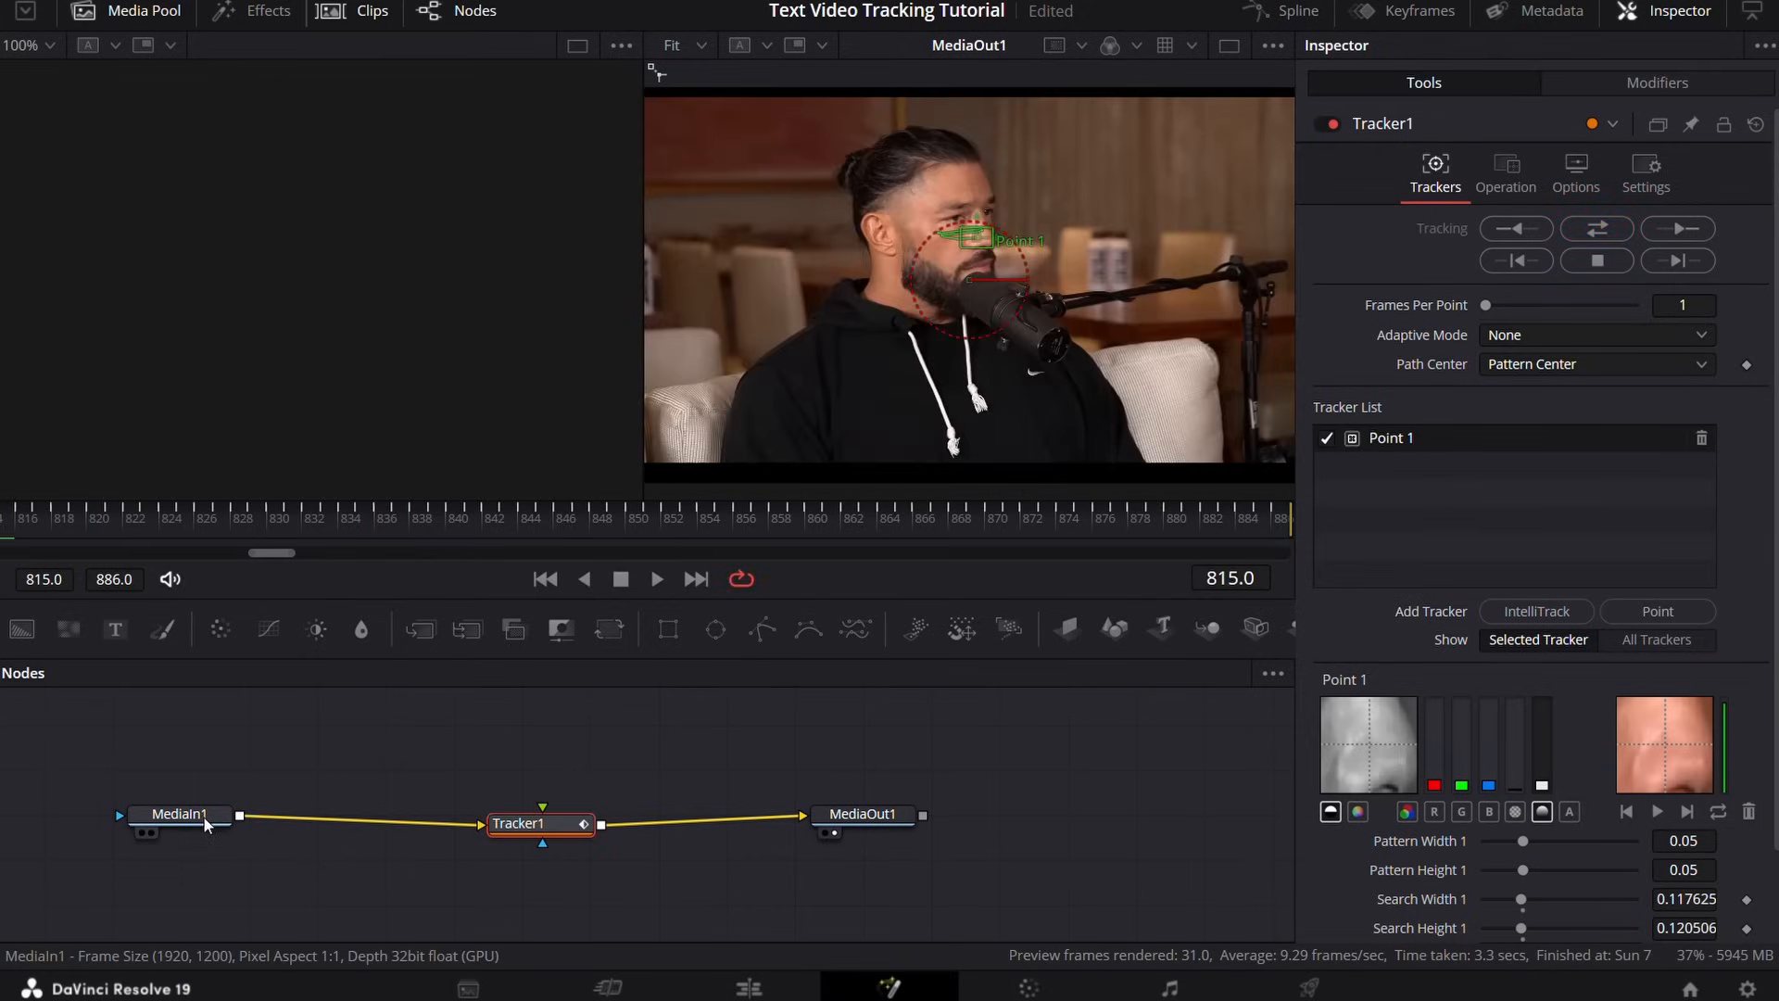
Step: Add a Text+ node reading 'ROMAN REIGNS' wired into Tracker1's foreground input
click(178, 813)
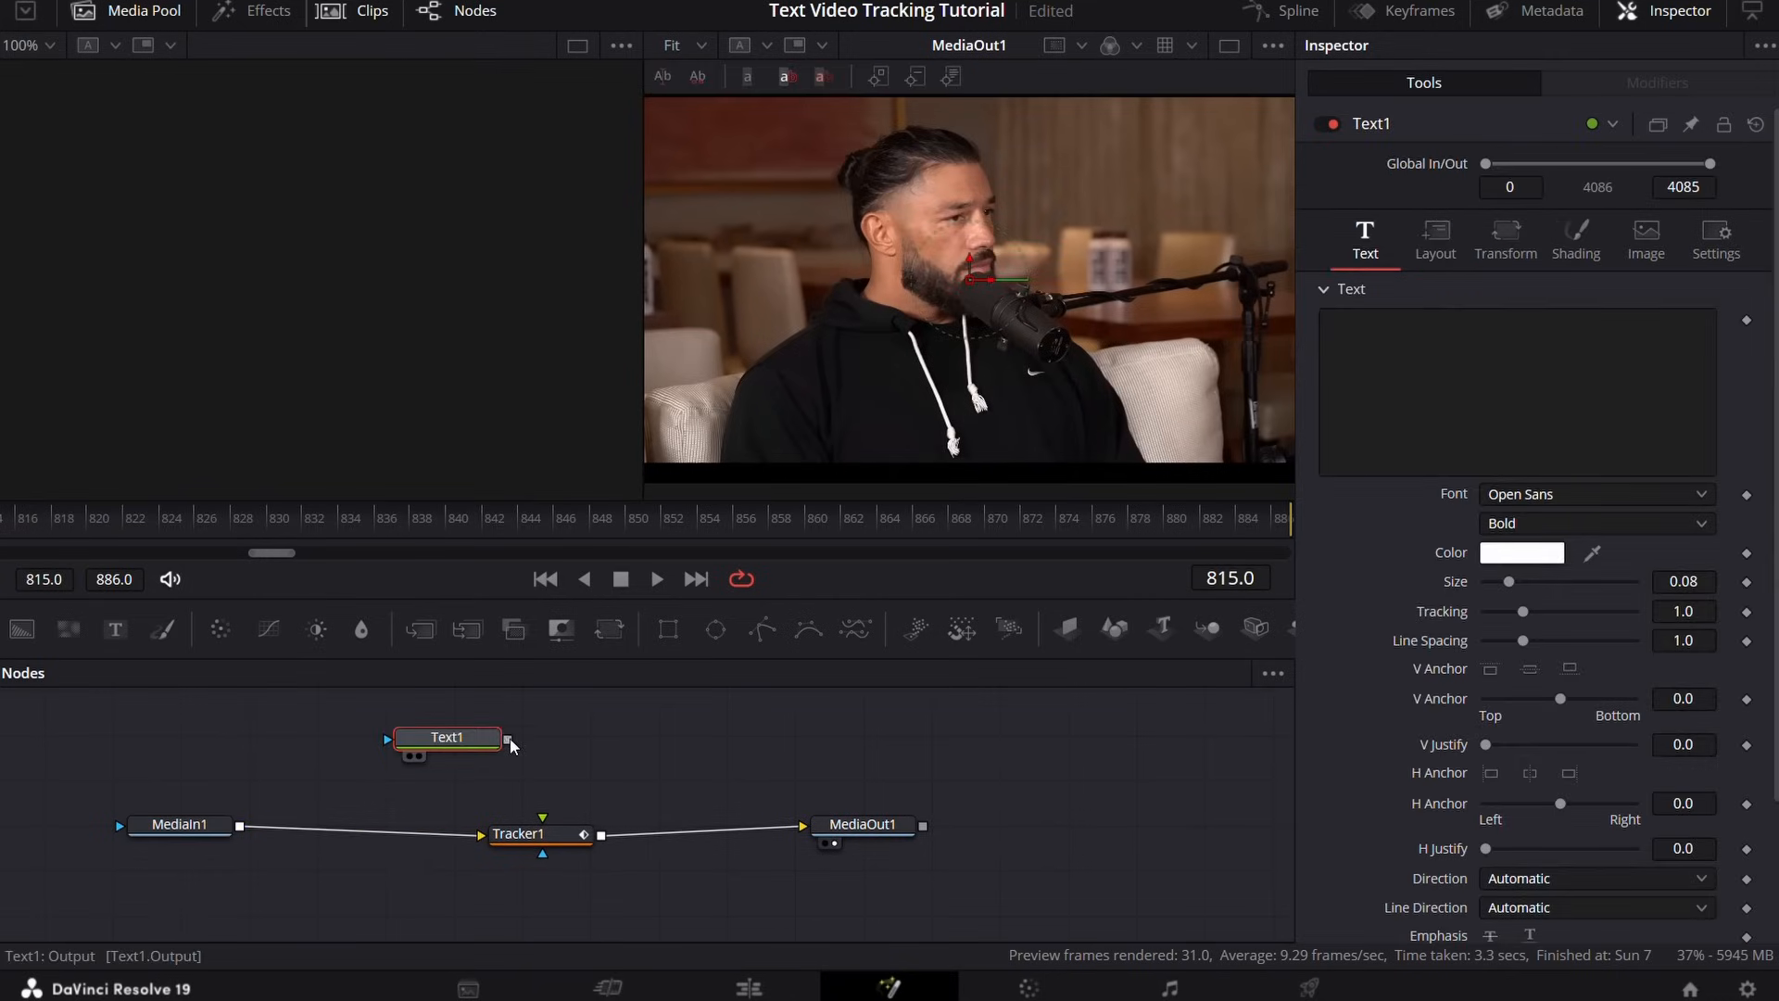
drag(508, 737, 543, 834)
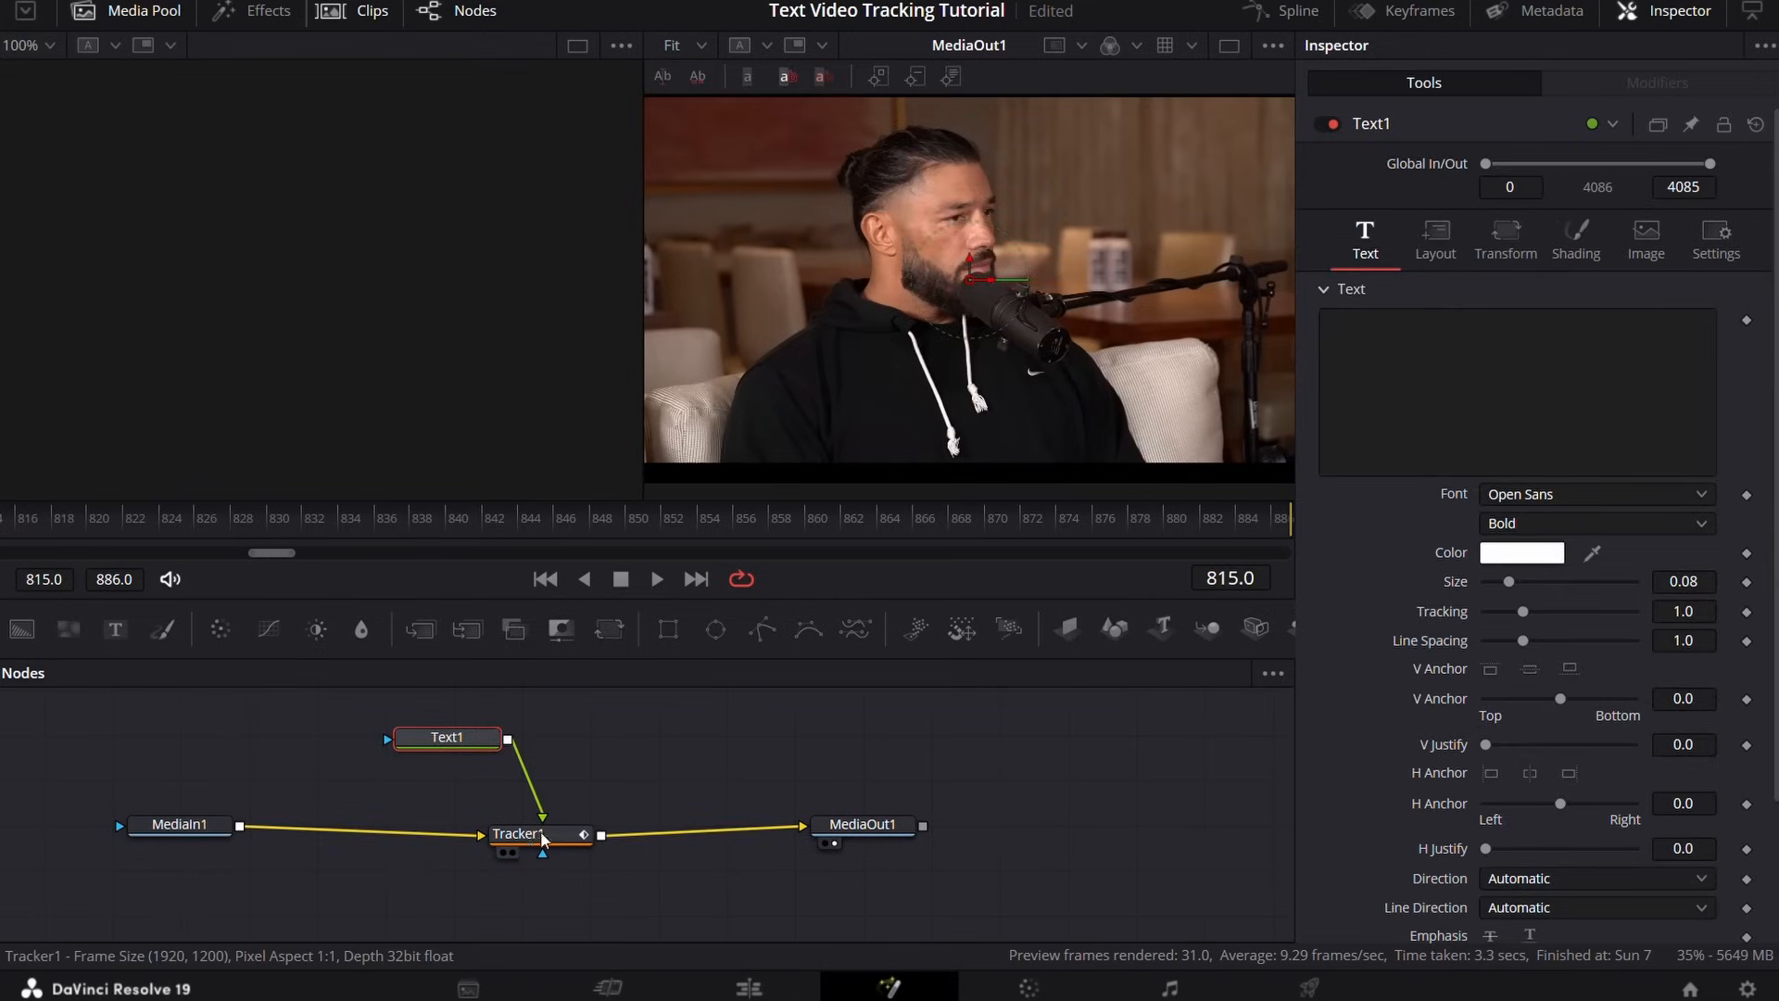
click(1516, 391)
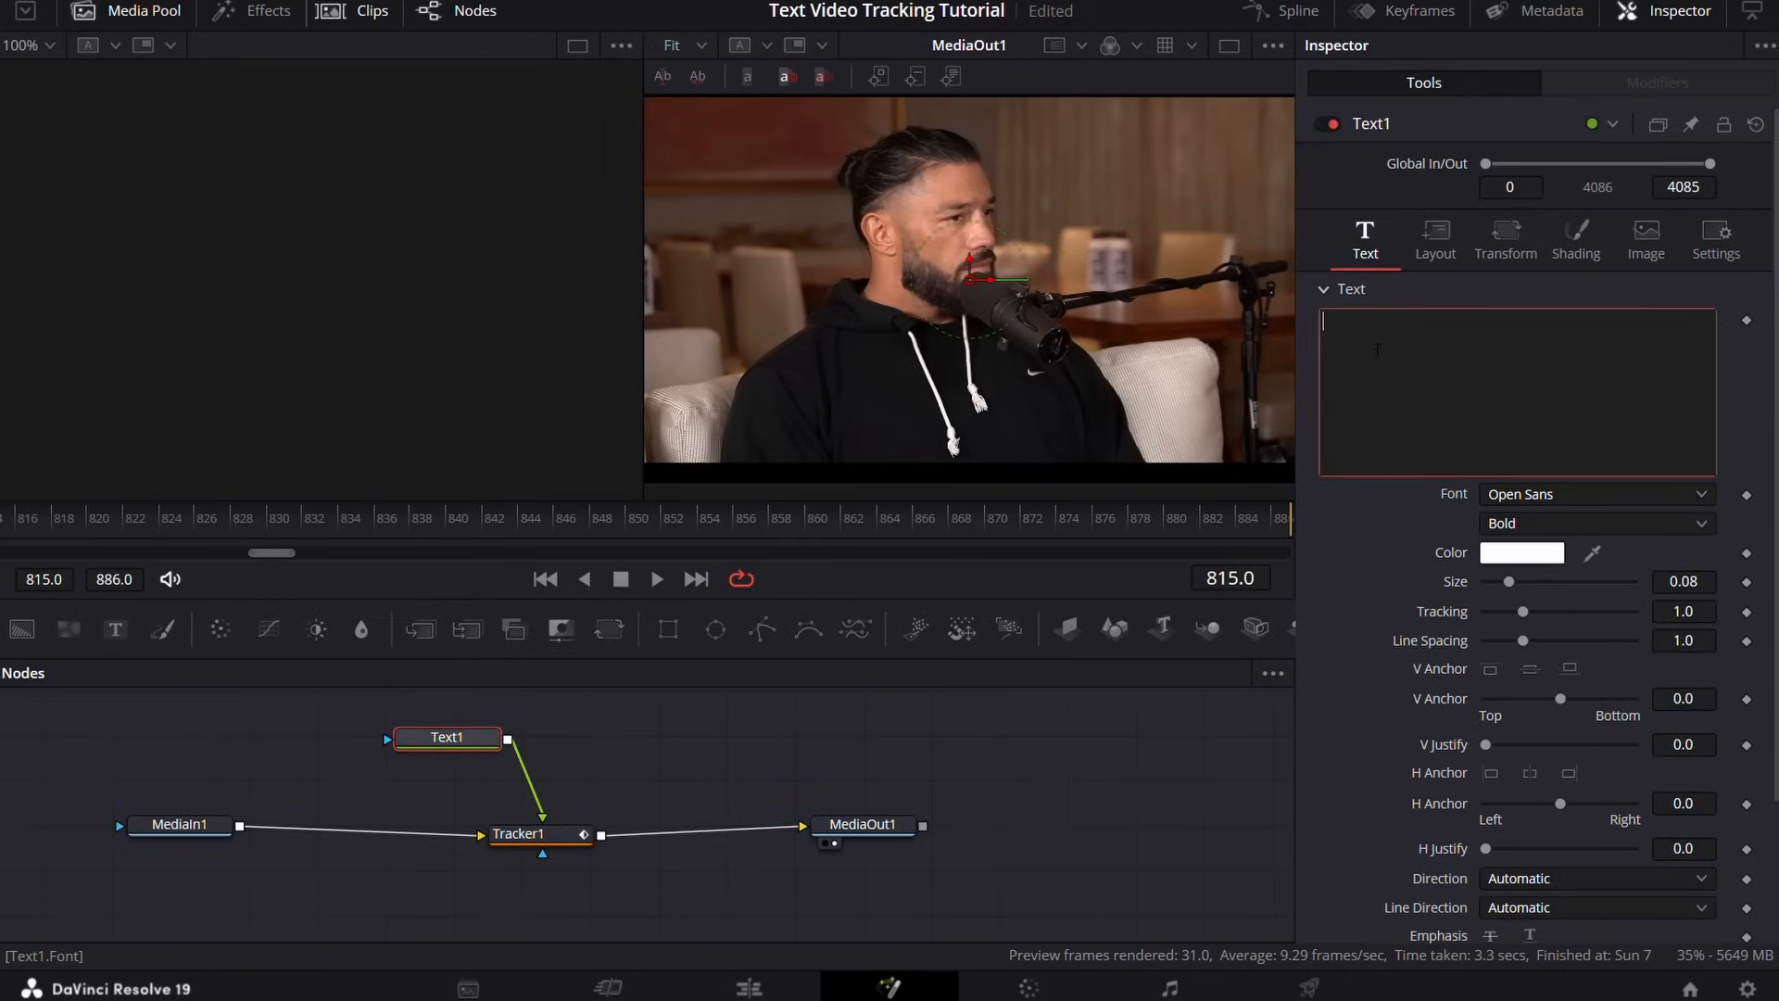
text(ROMAN R)
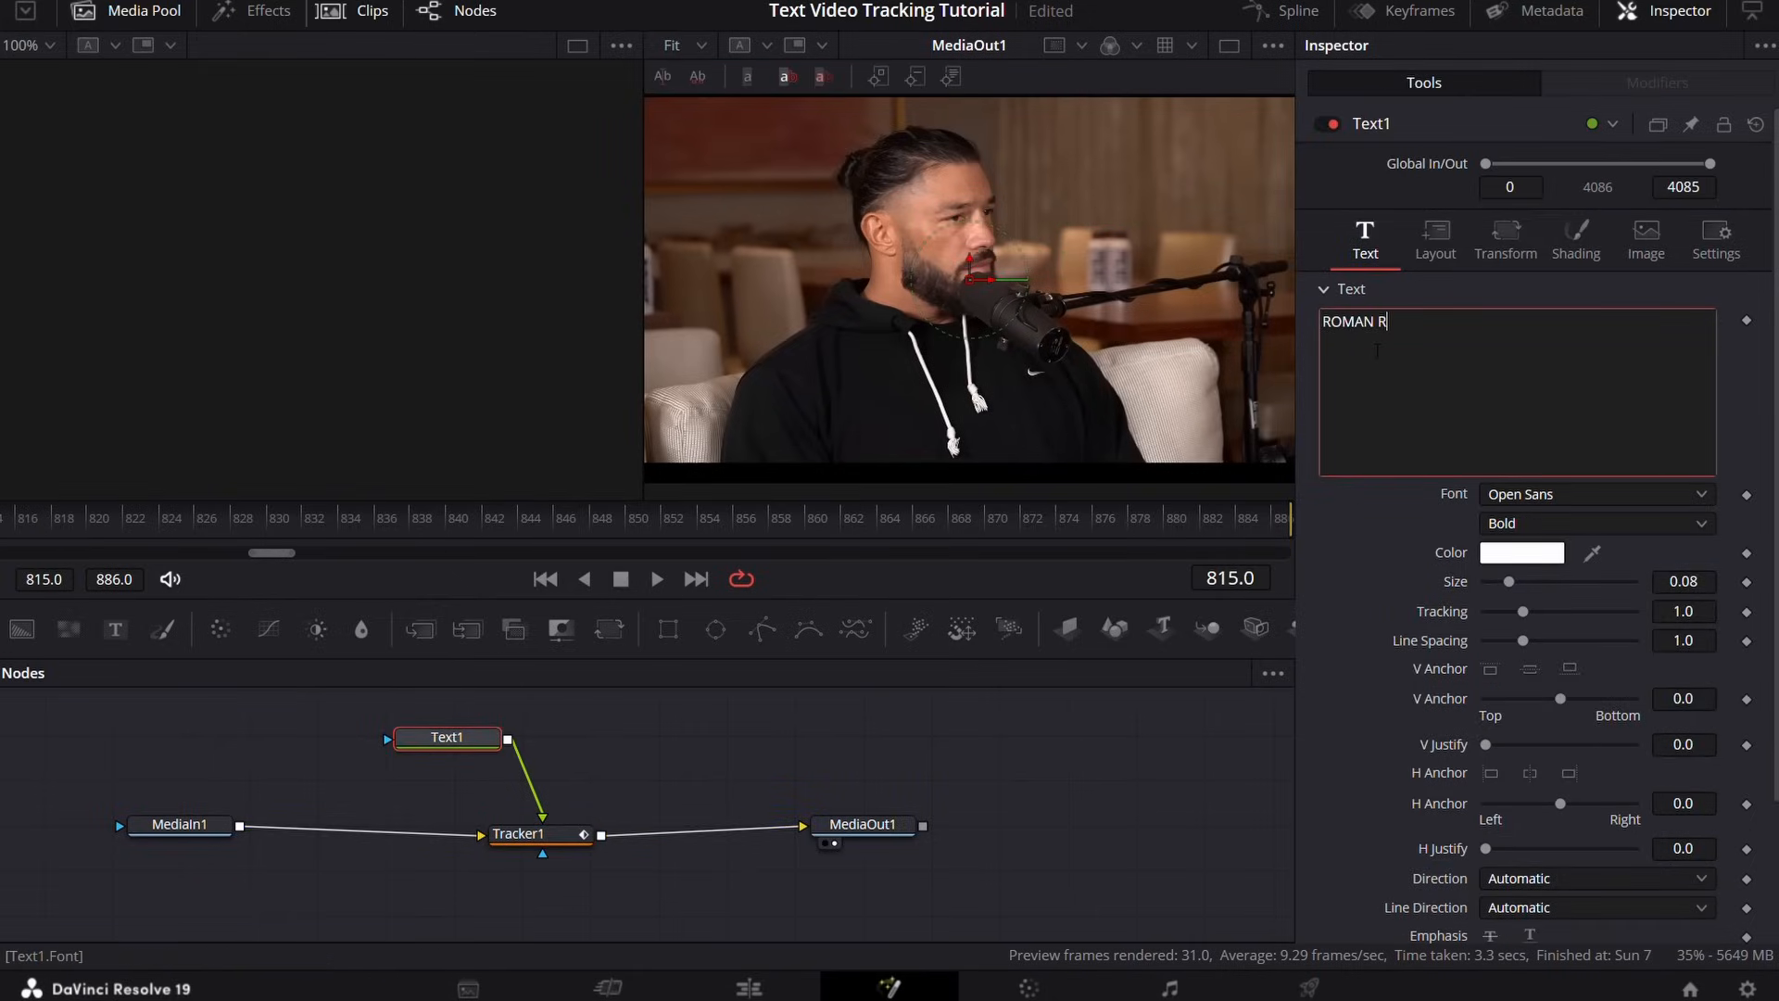
text(EIGNS)
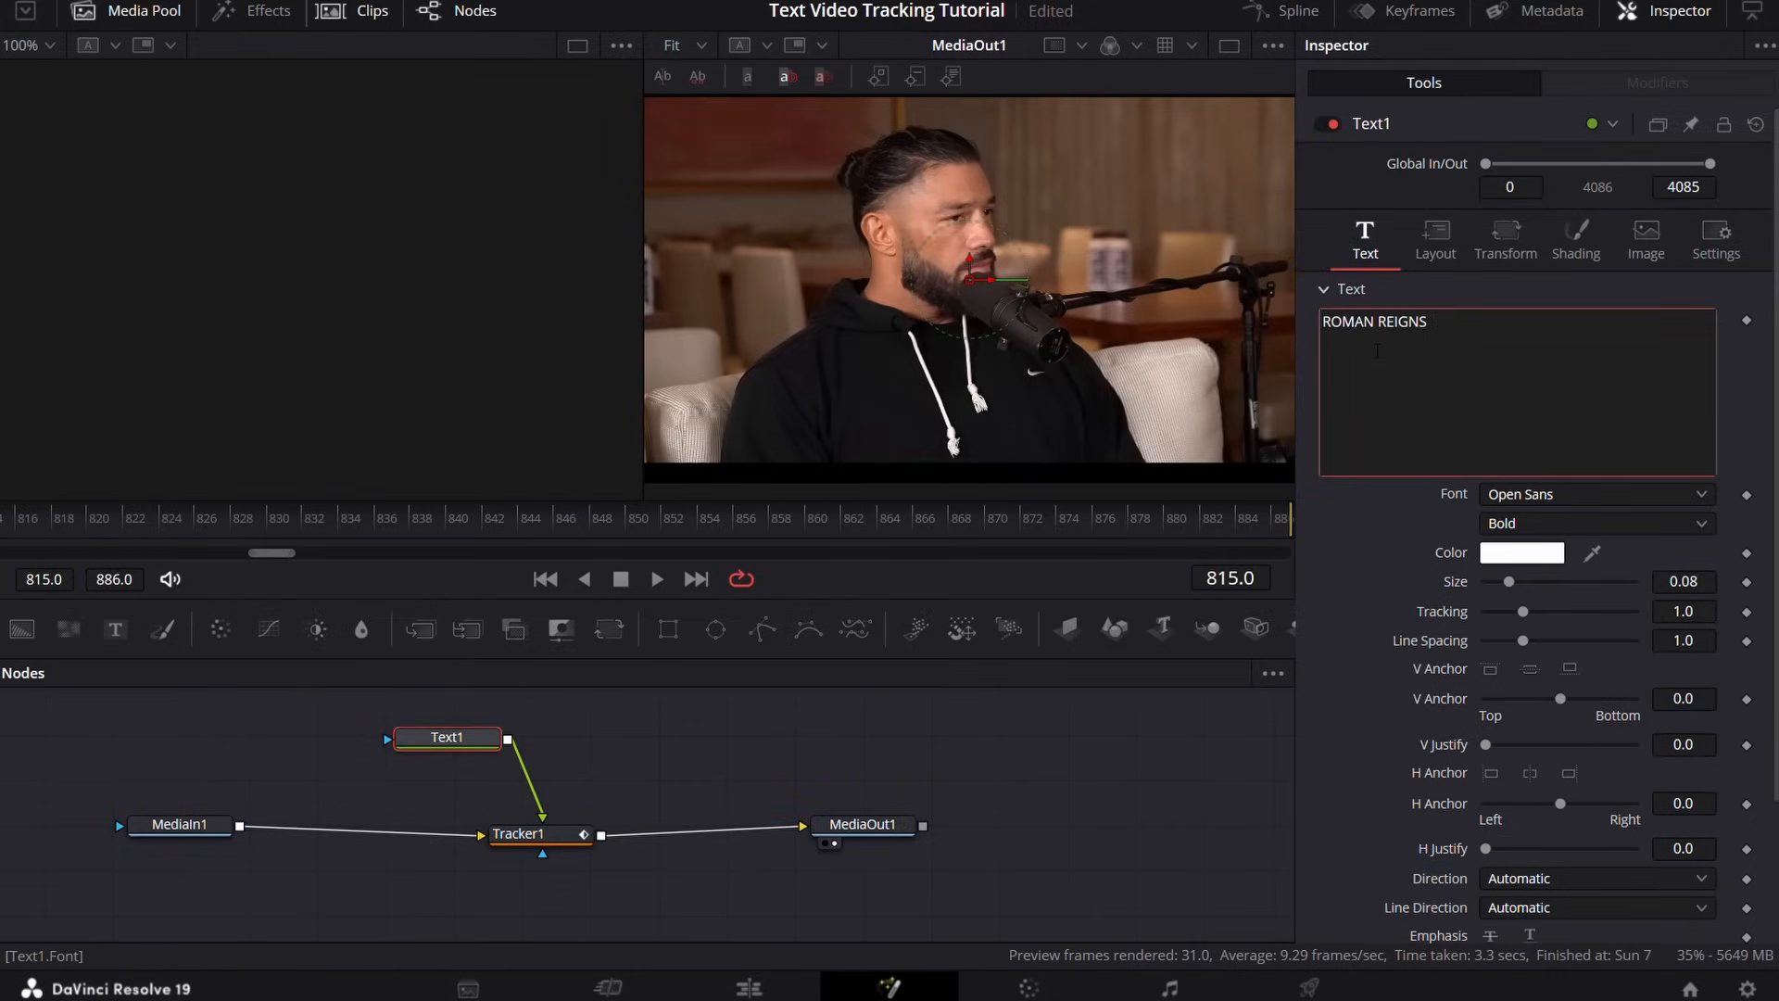
click(519, 832)
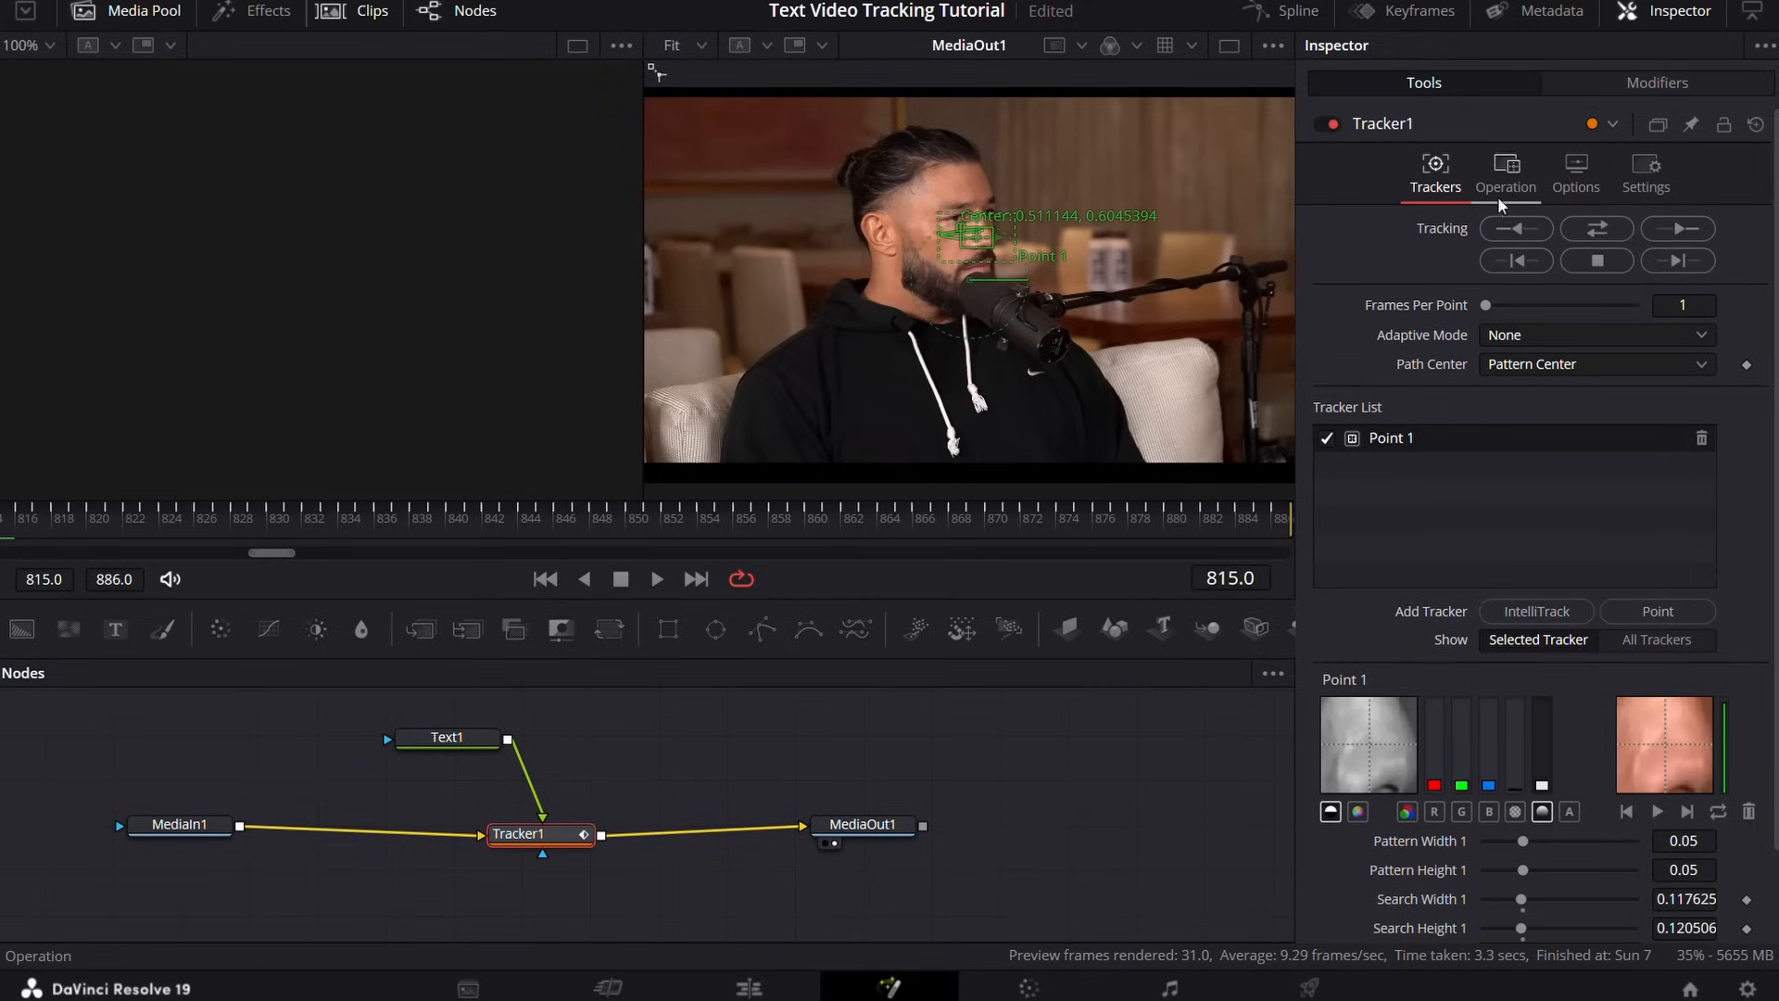
Step: Set Tracker1's Operation to Match Move so the text follows the face, then select Text1
click(1505, 173)
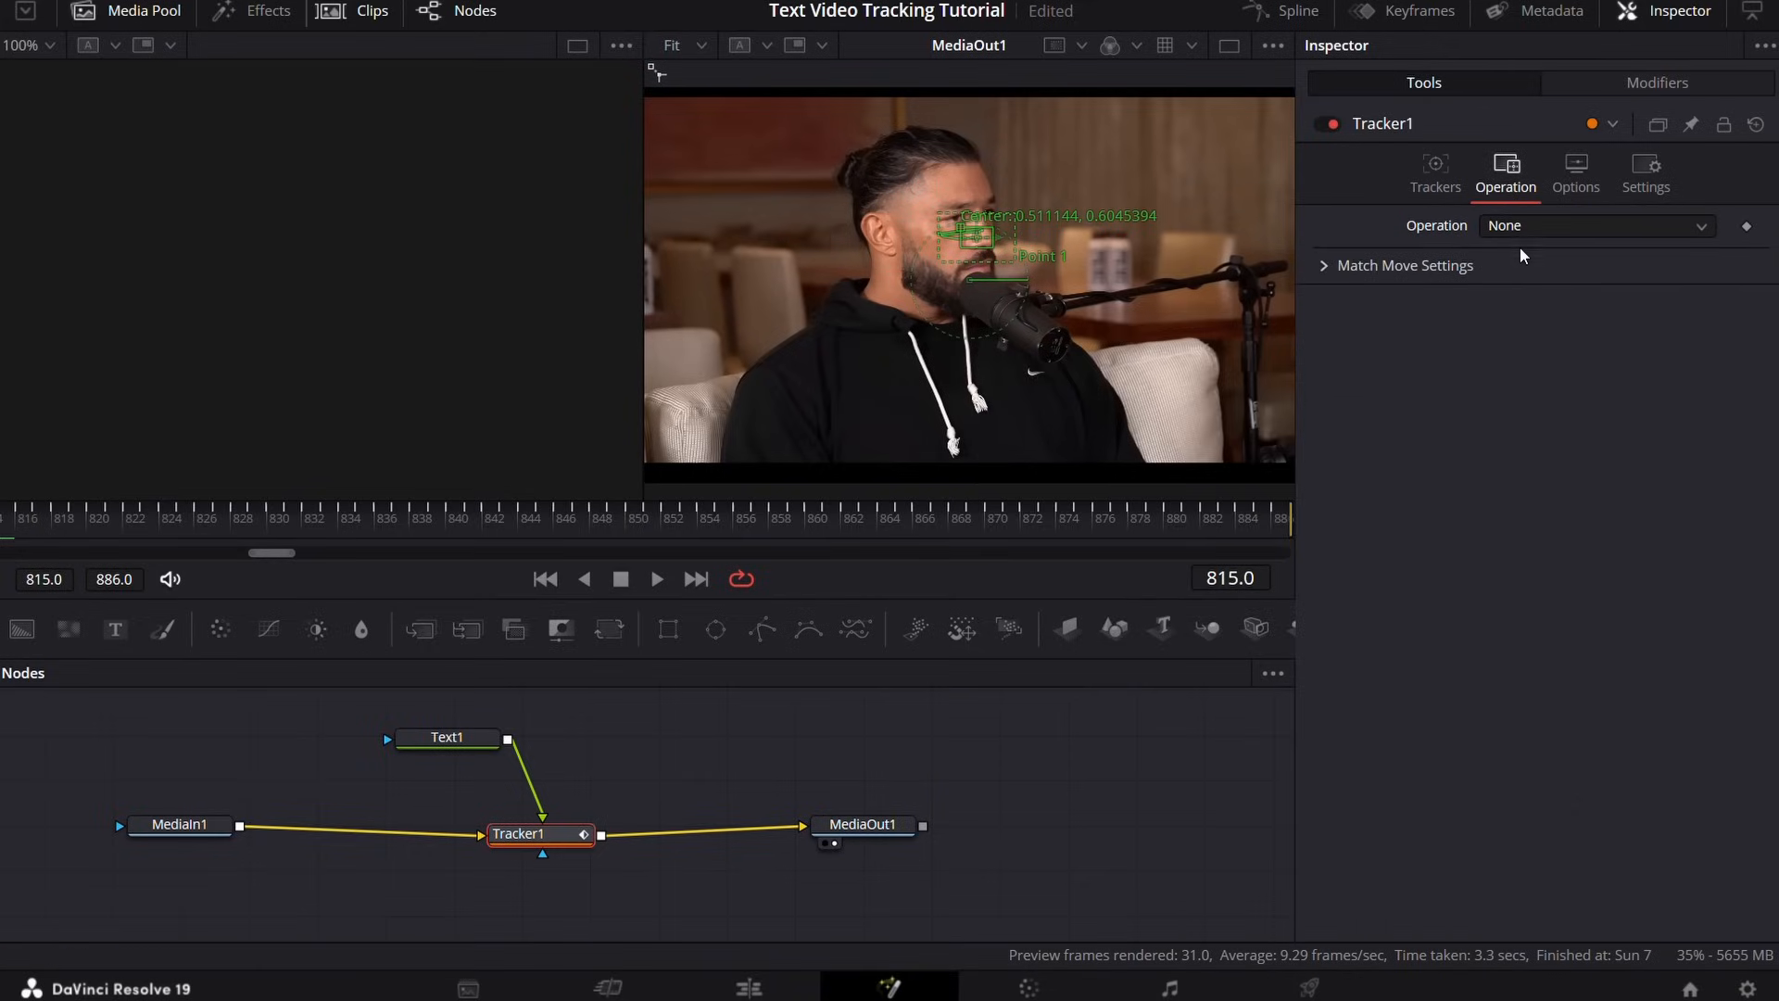
click(1593, 224)
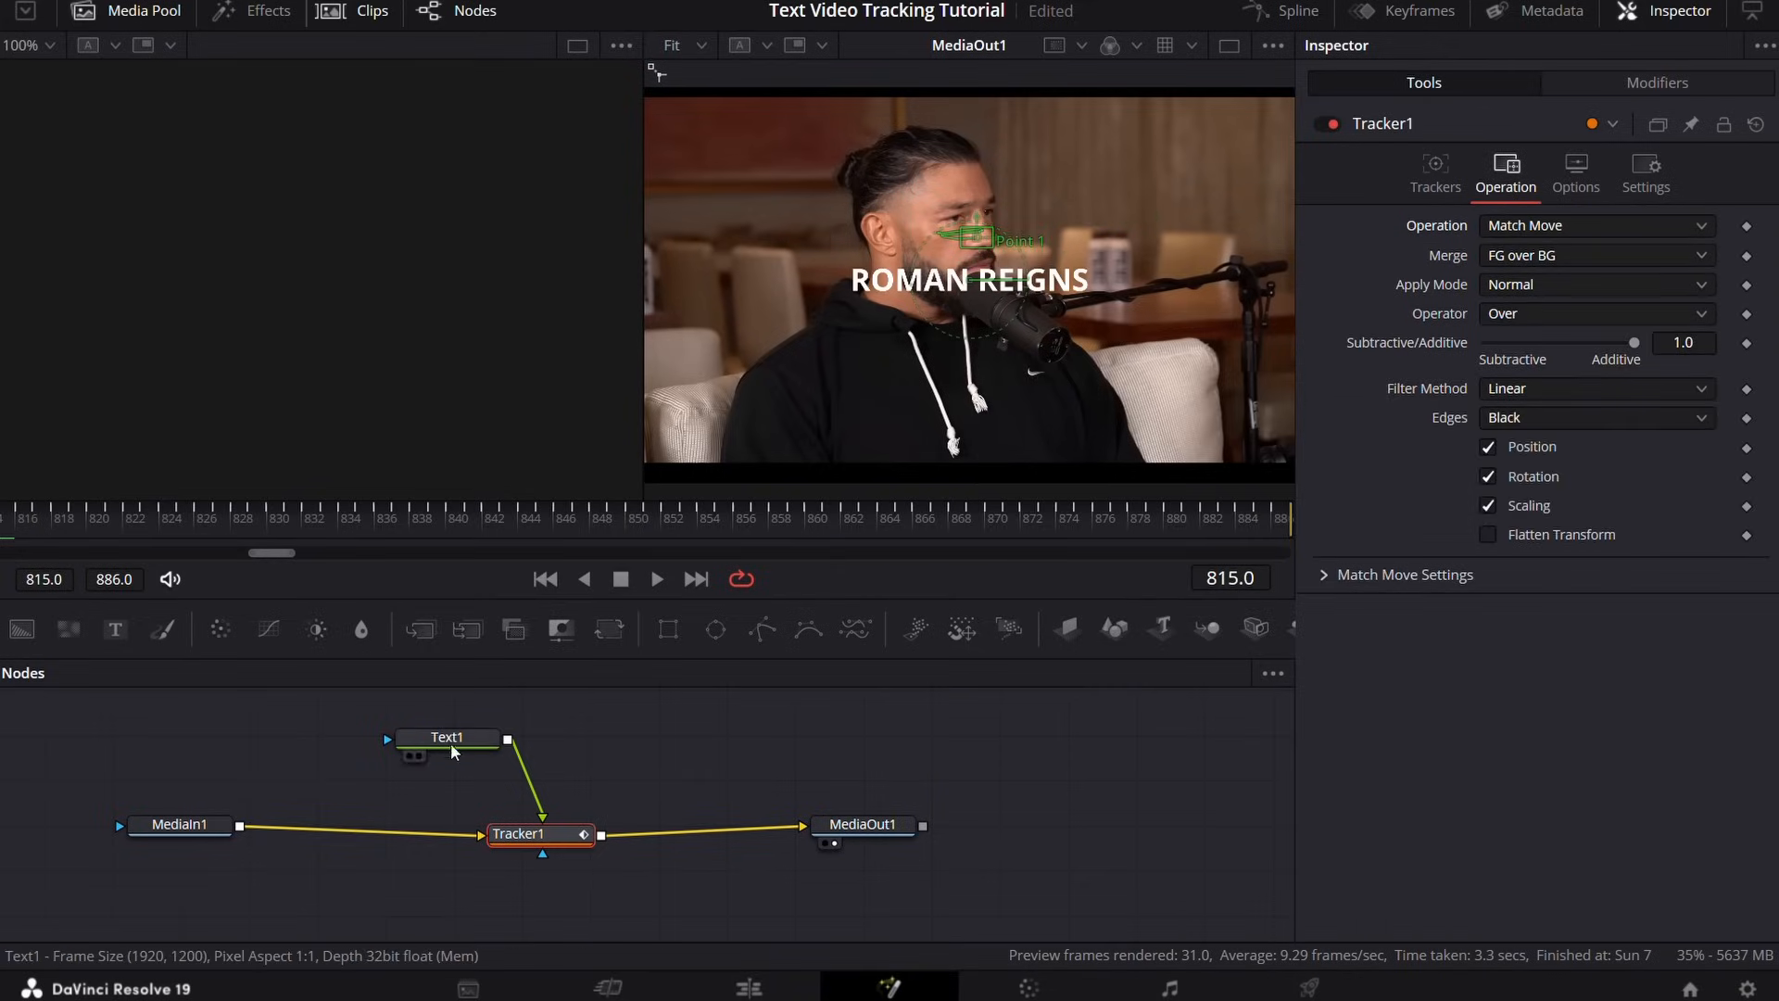
click(446, 736)
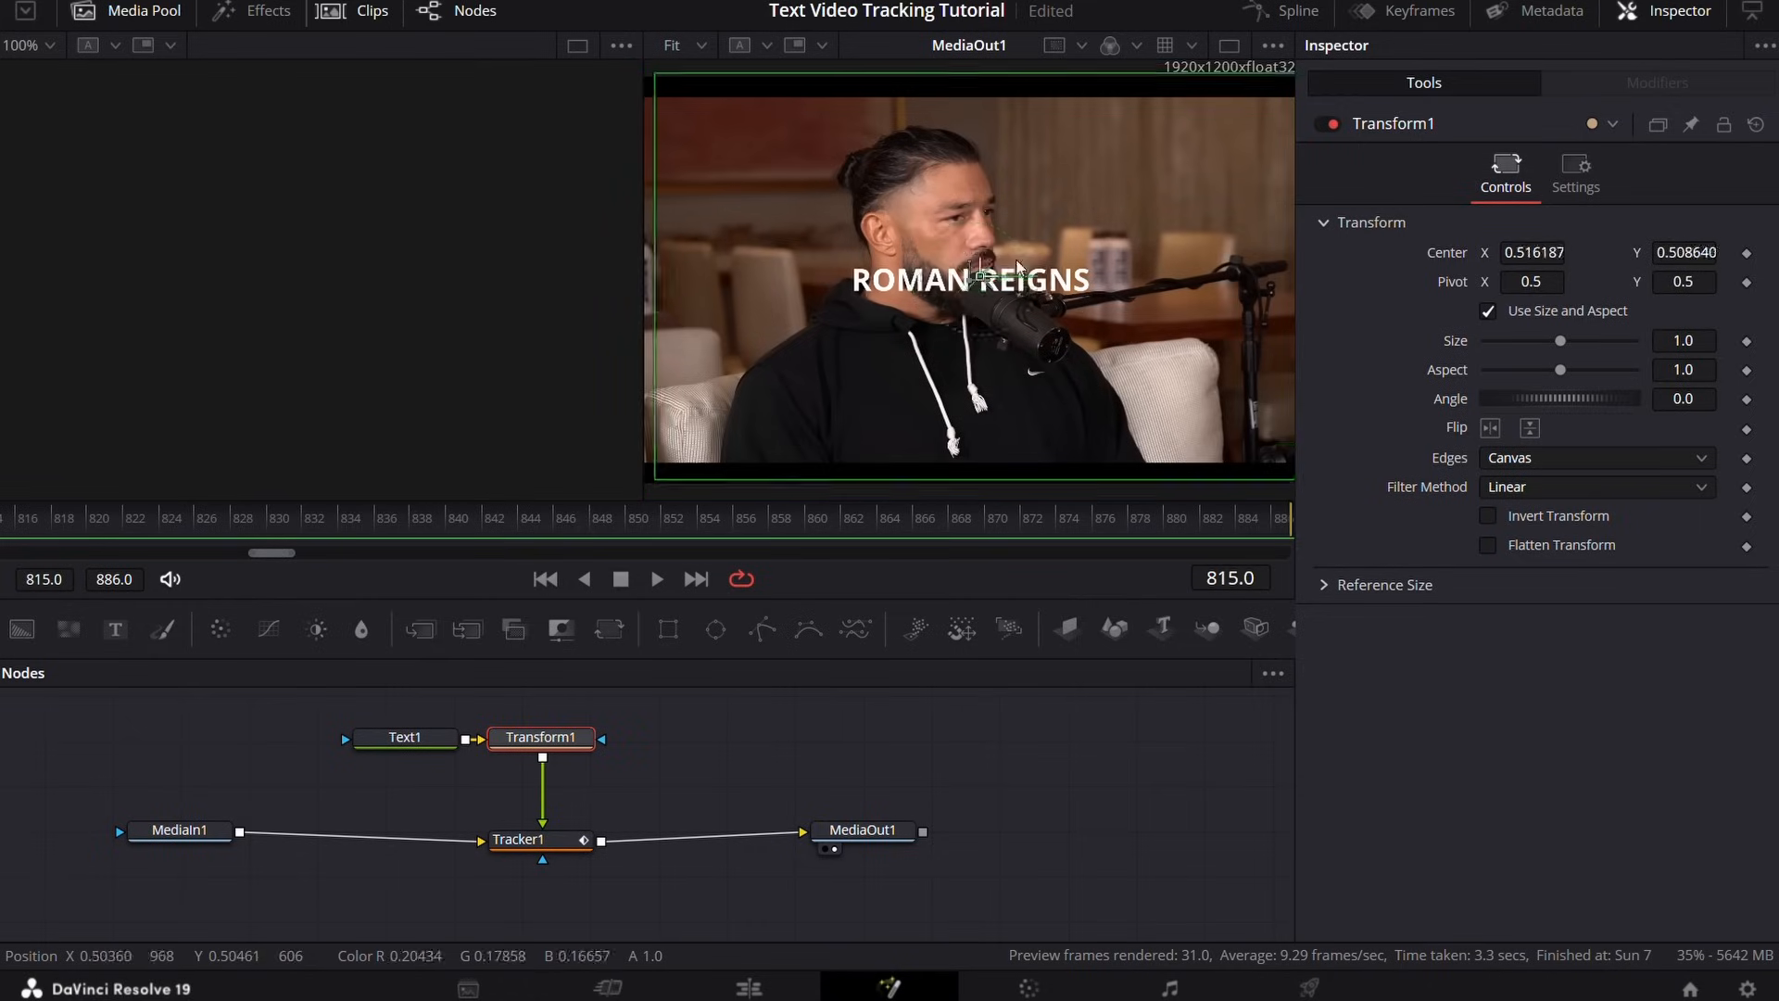
Step: Reposition the ROMAN REIGNS text higher in the frame relative to the tracked face
drag(979, 268, 1116, 159)
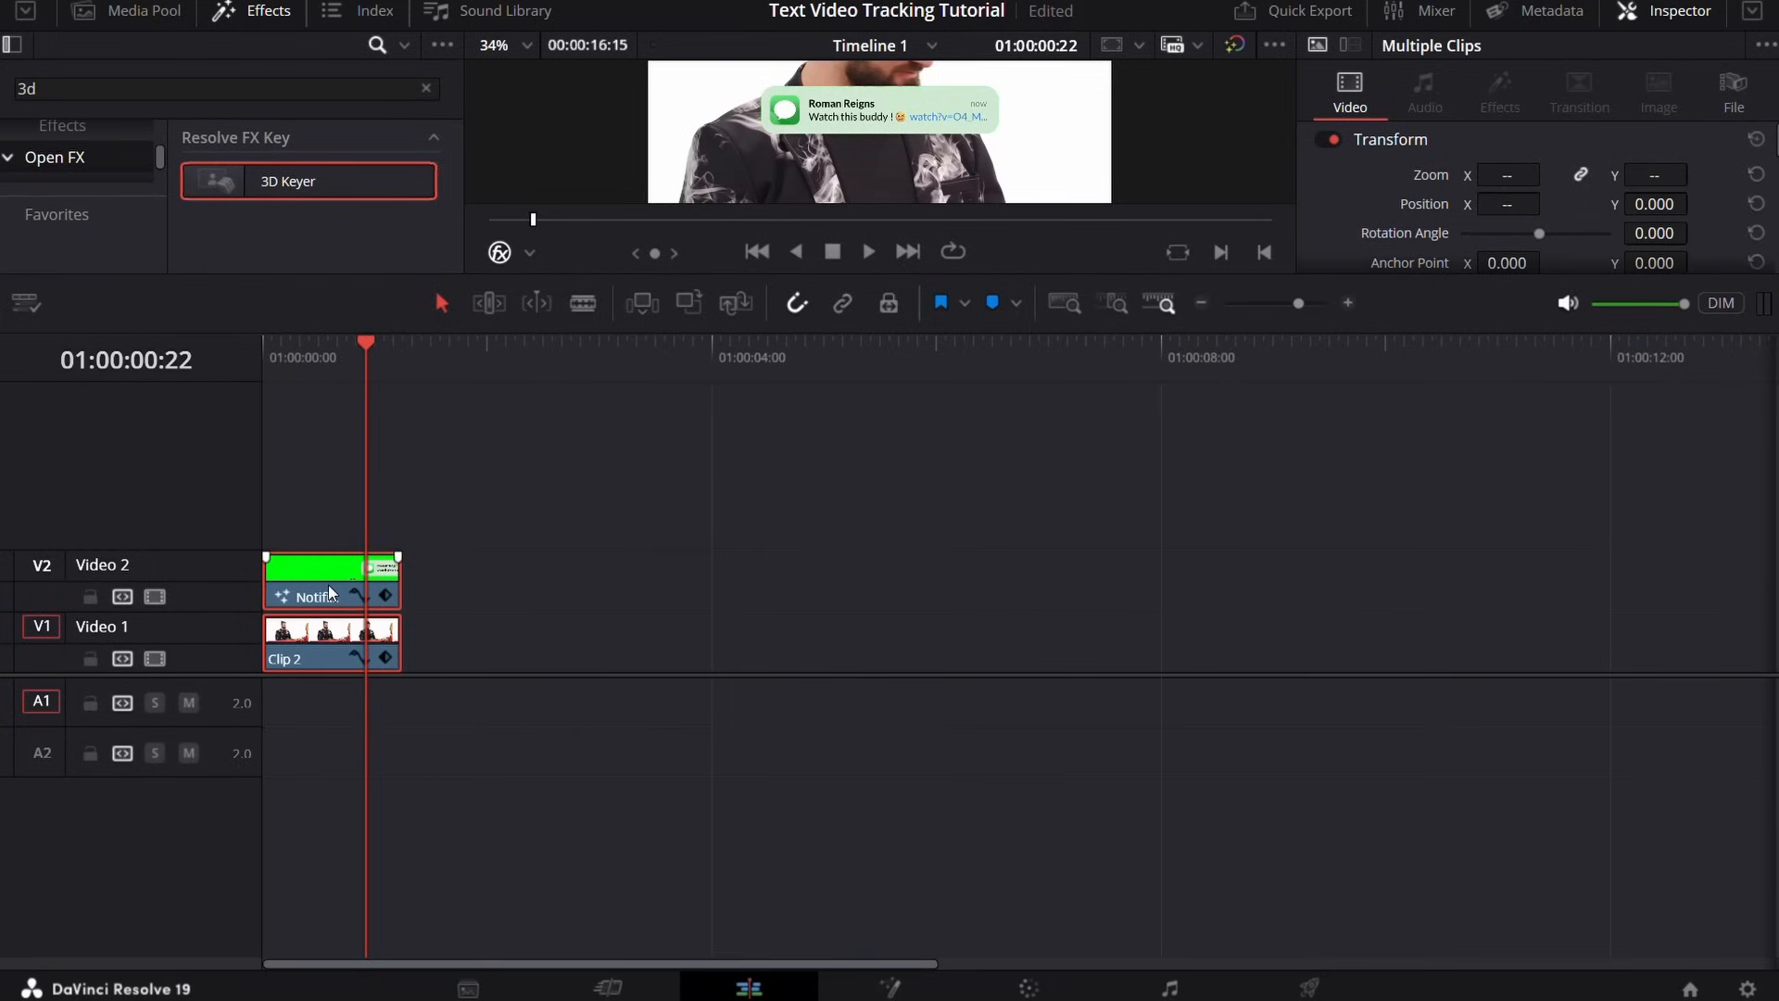
Step: Merge the notification clip and Clip 2 into a New Fusion Clip and bring up its node graph
click(317, 580)
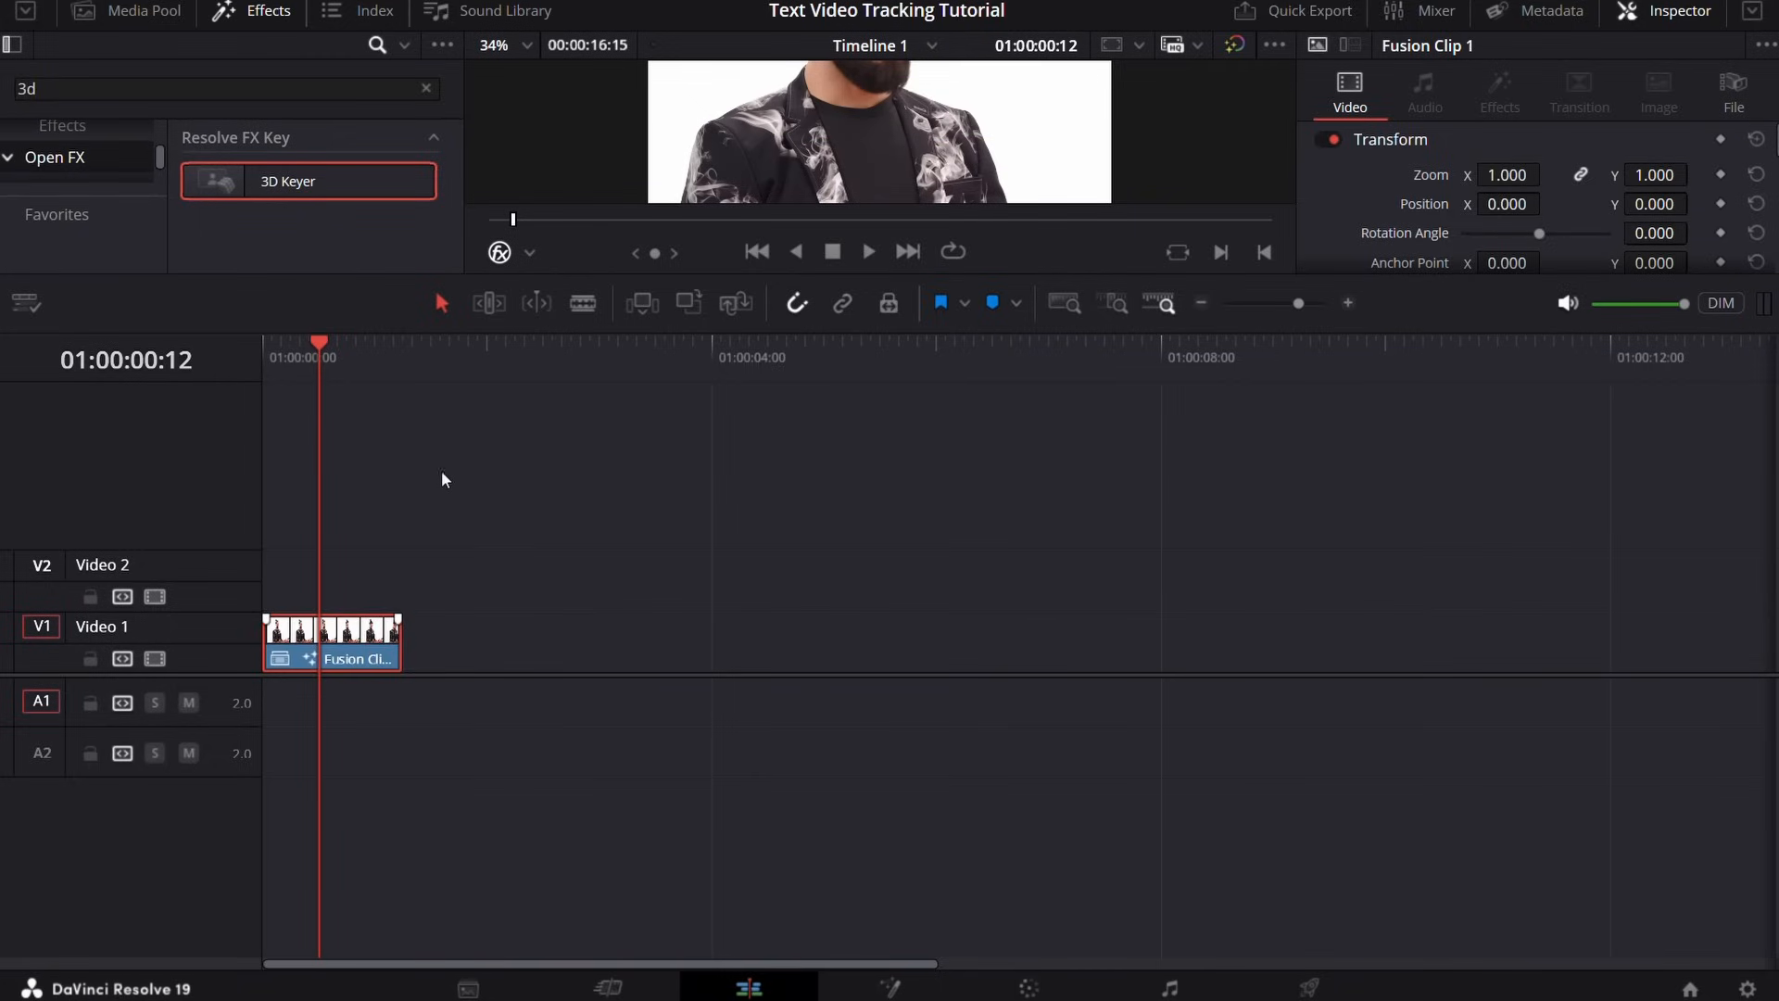
click(888, 986)
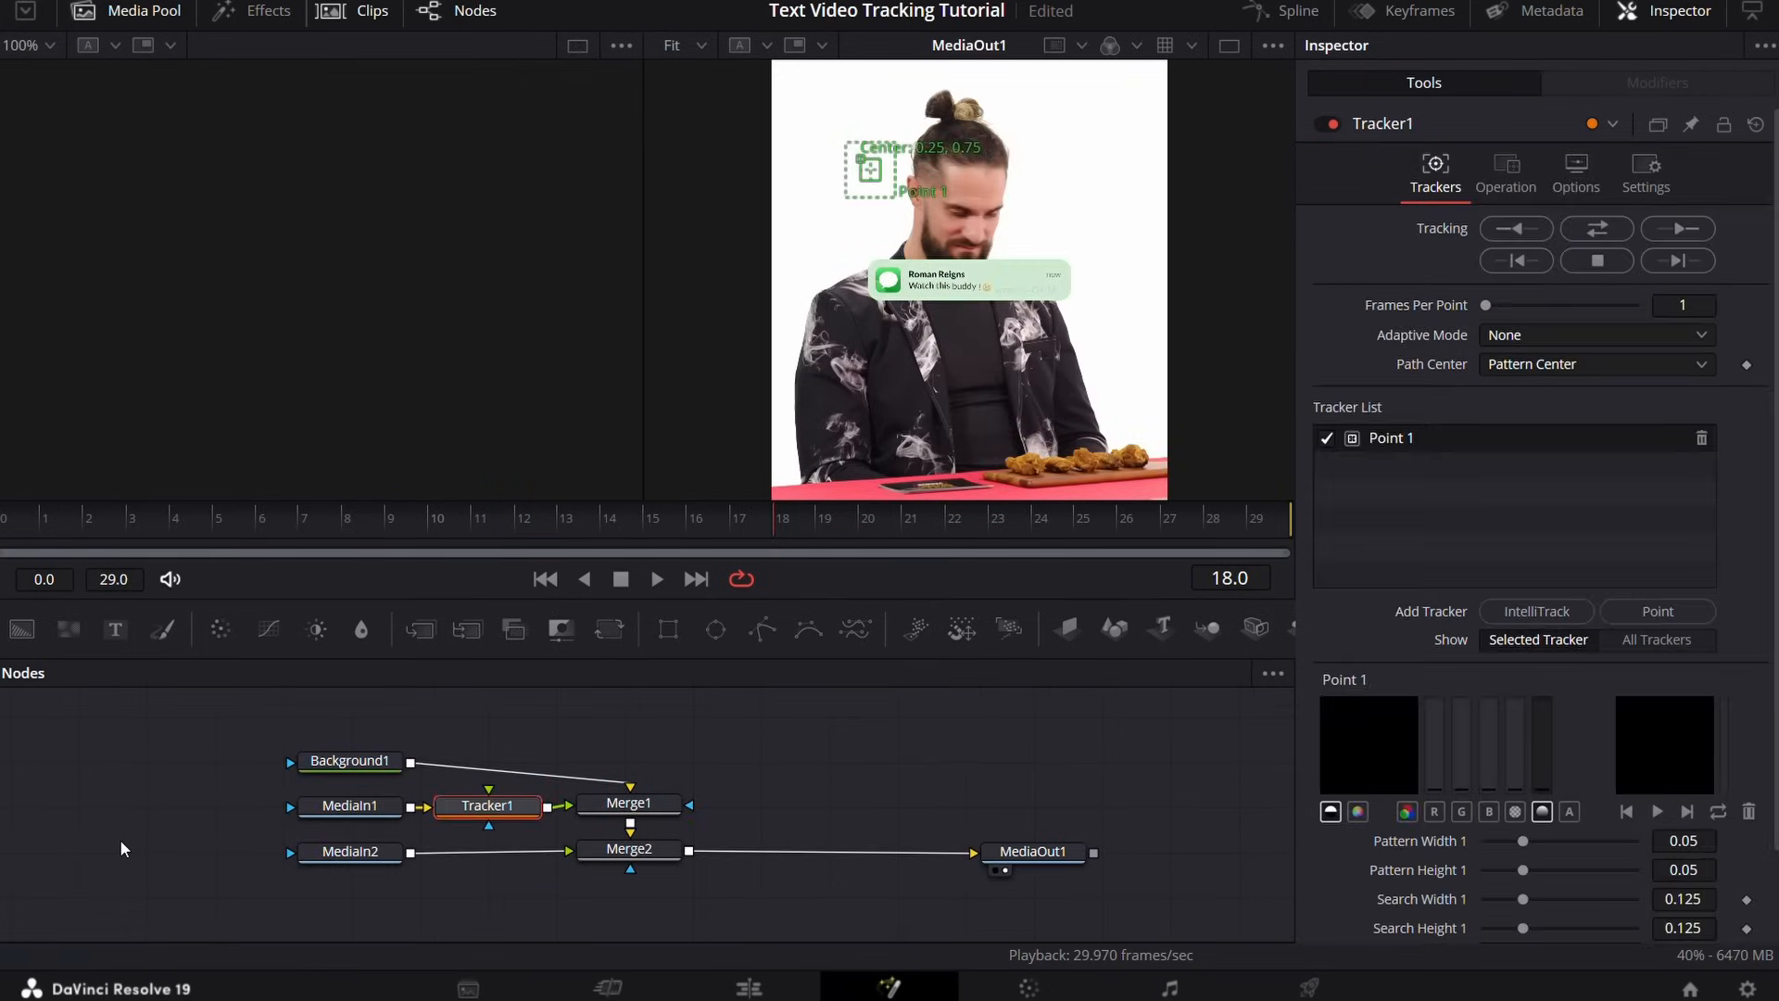
Step: Add a Transform after MediaIn2, place Tracker1's point on the man's face and track it
click(350, 851)
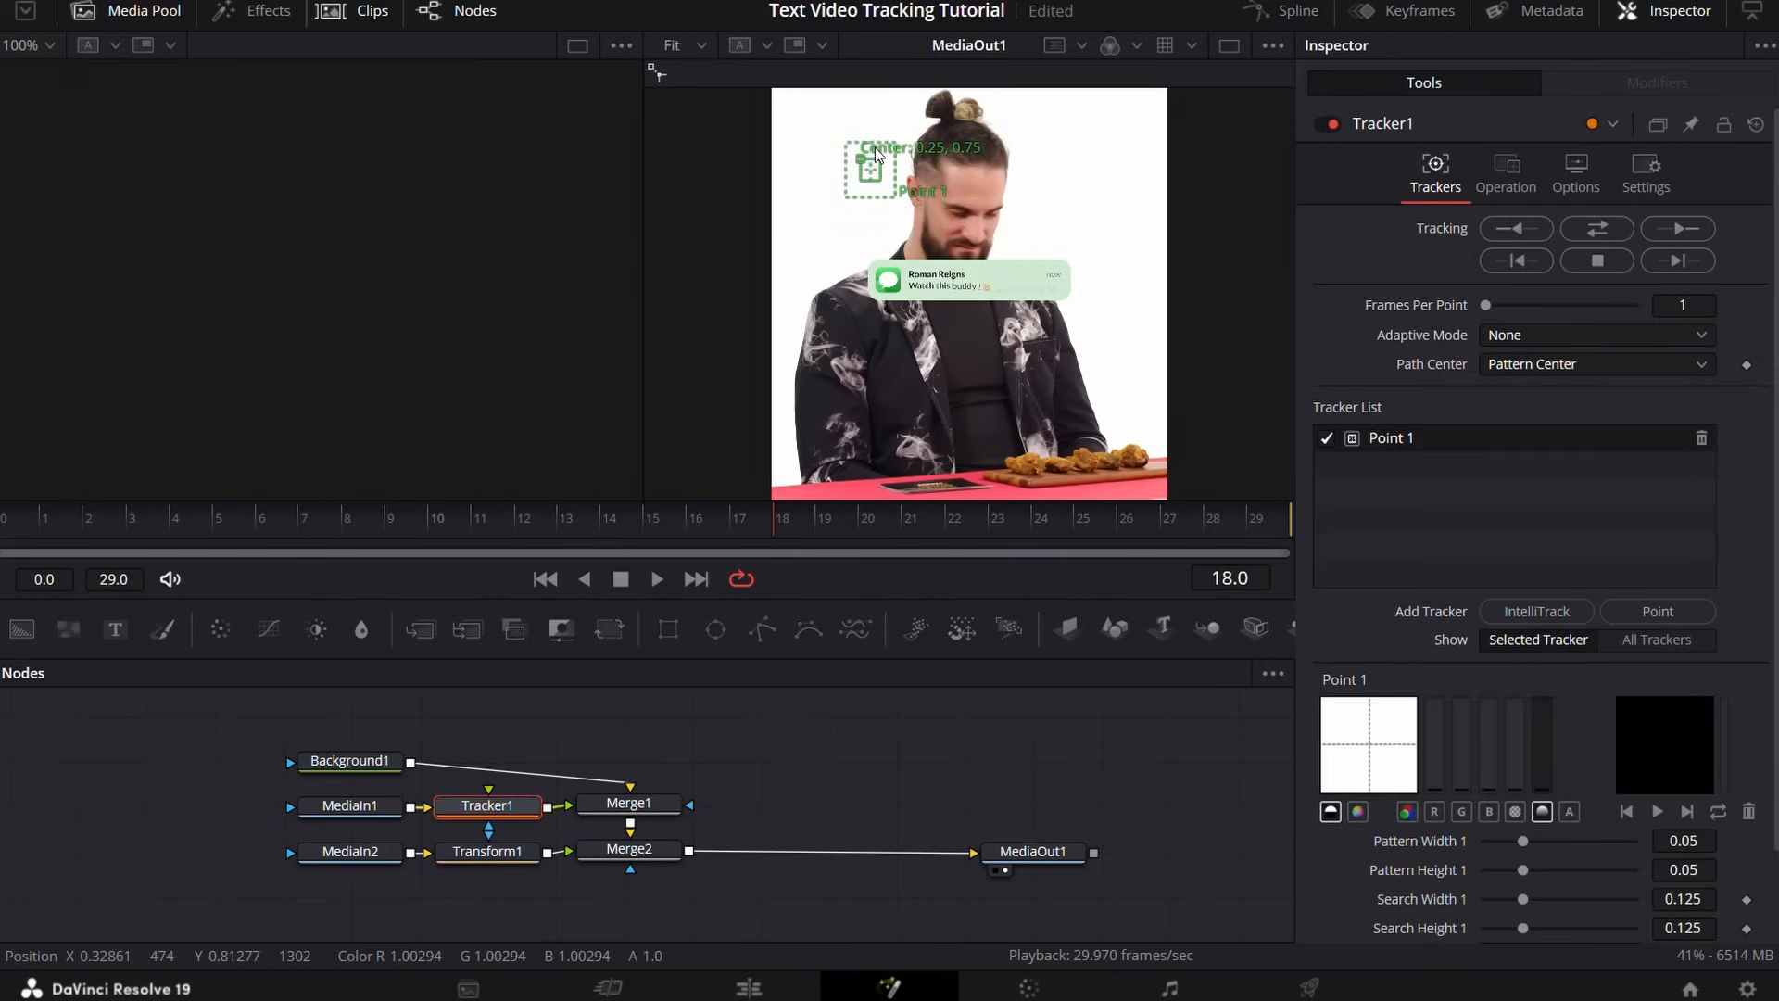
drag(871, 169, 983, 213)
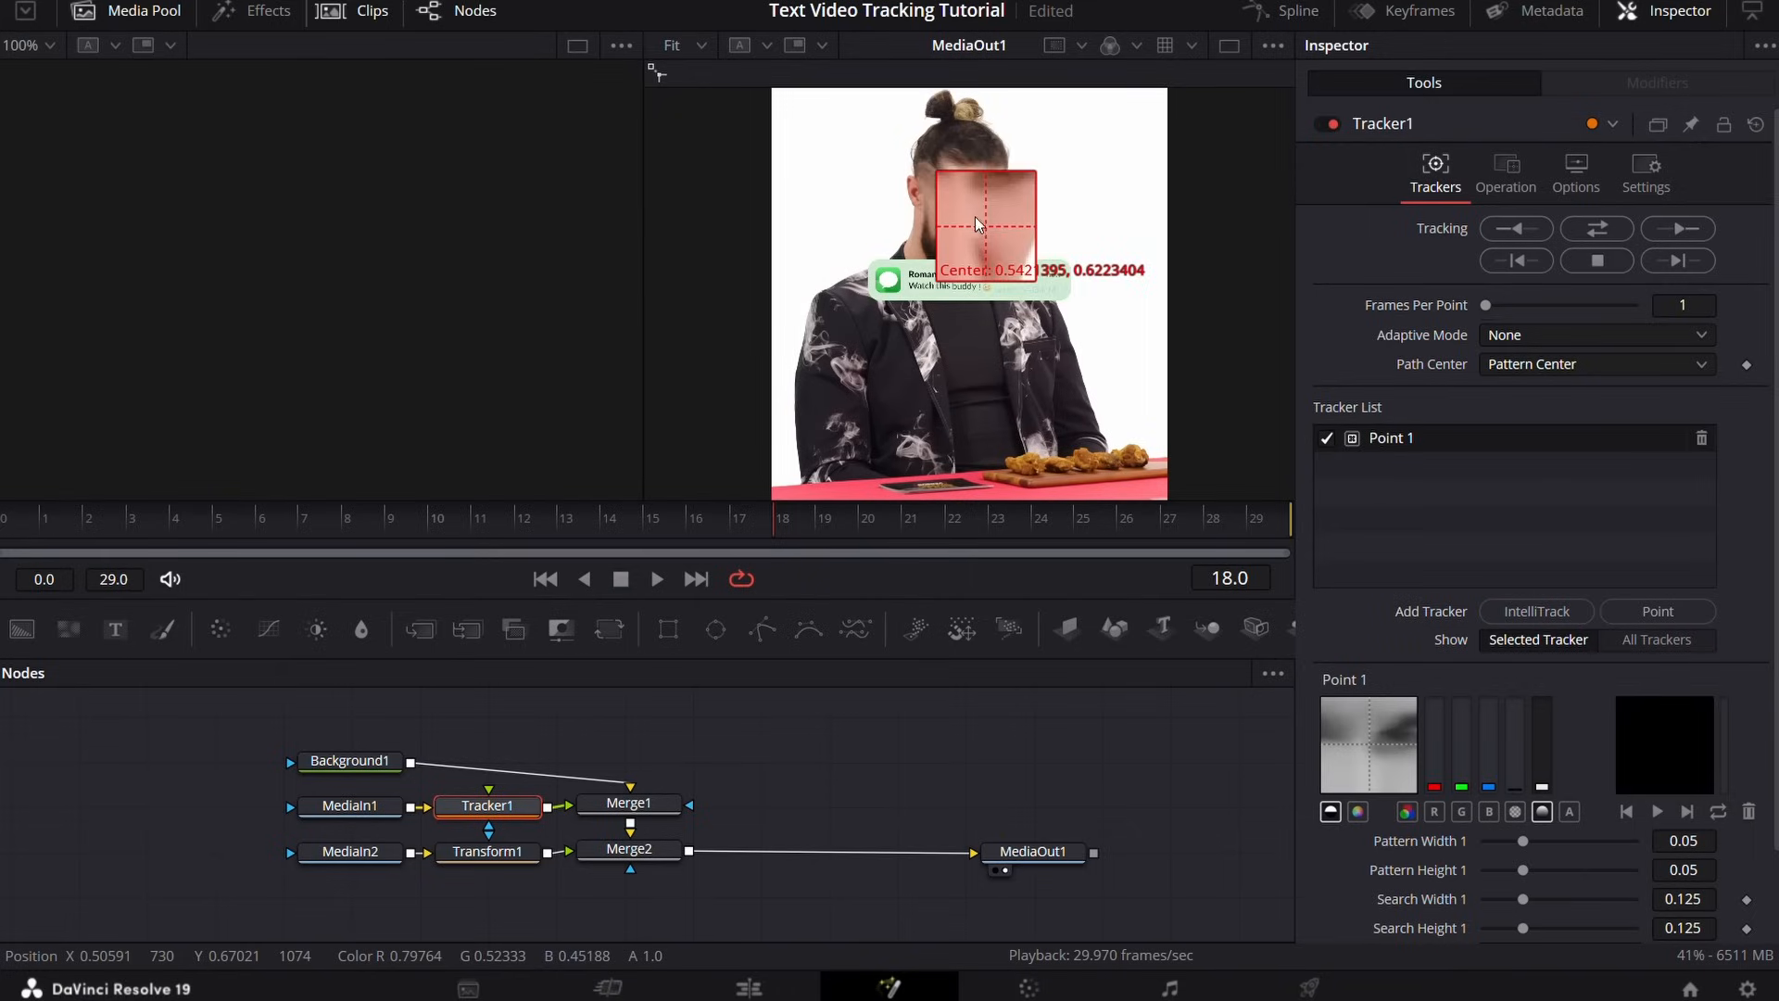
click(1595, 227)
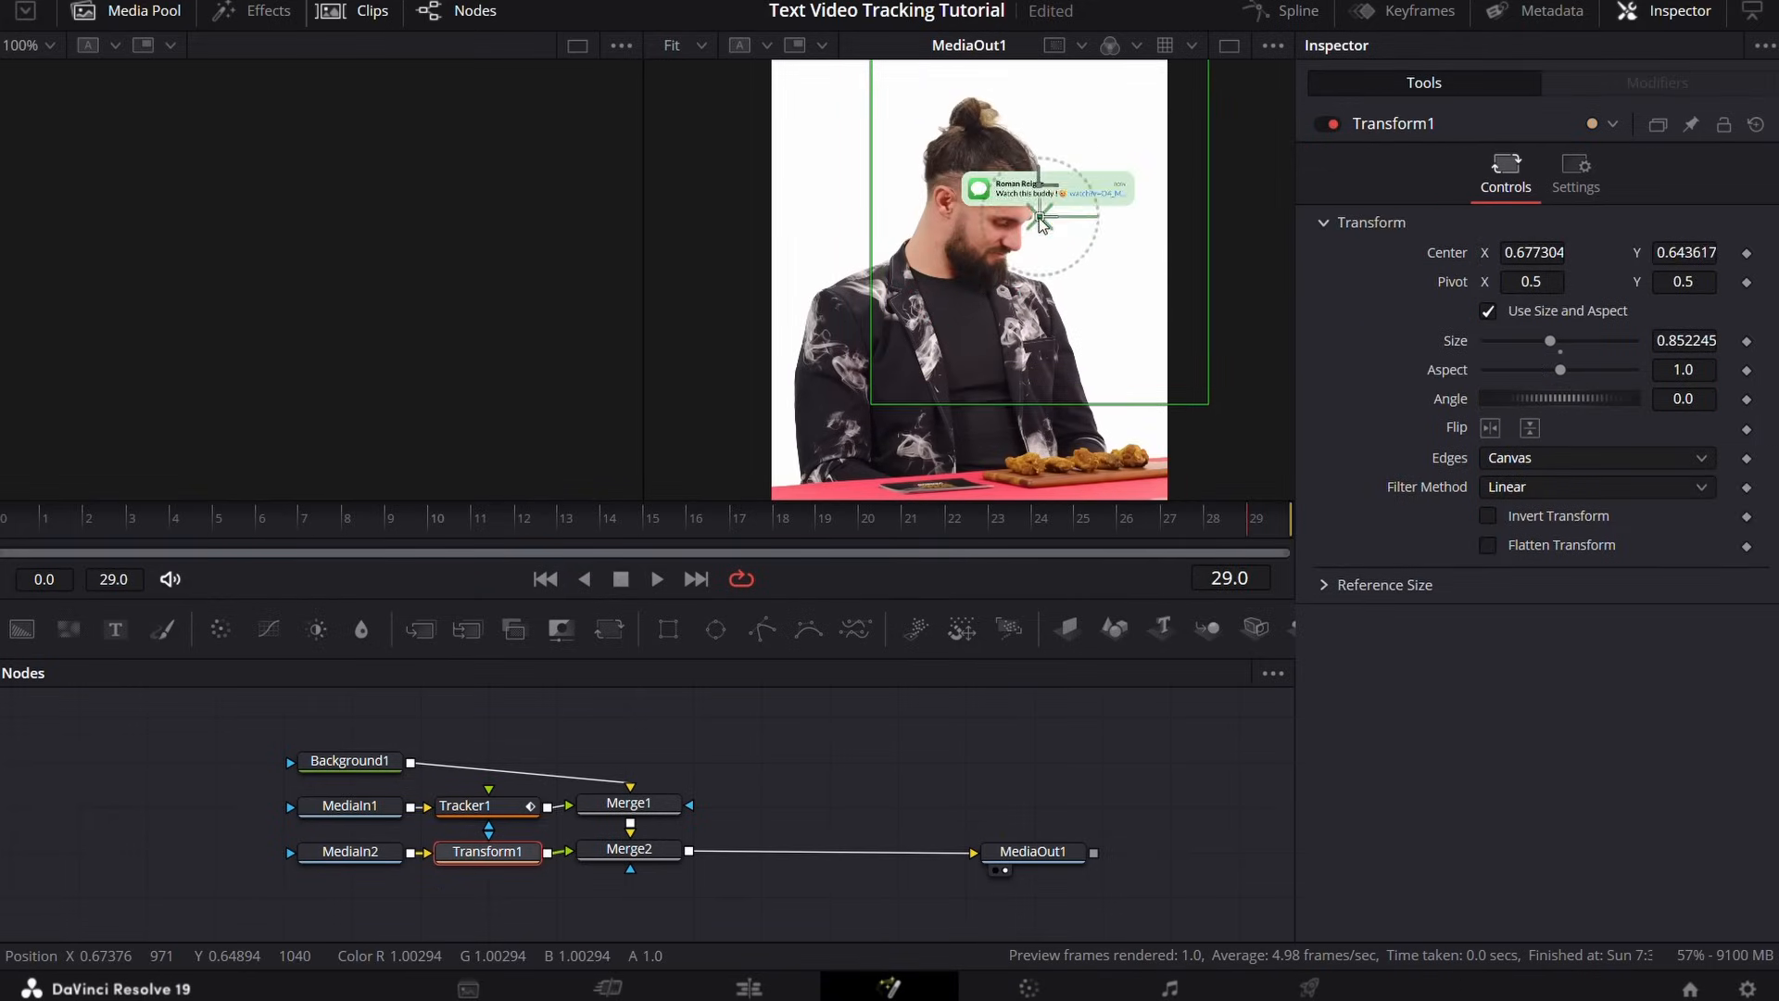
Step: Move the notification beside the face and link Transform1's Center to Tracker1's tracked position
drag(1038, 218, 1054, 297)
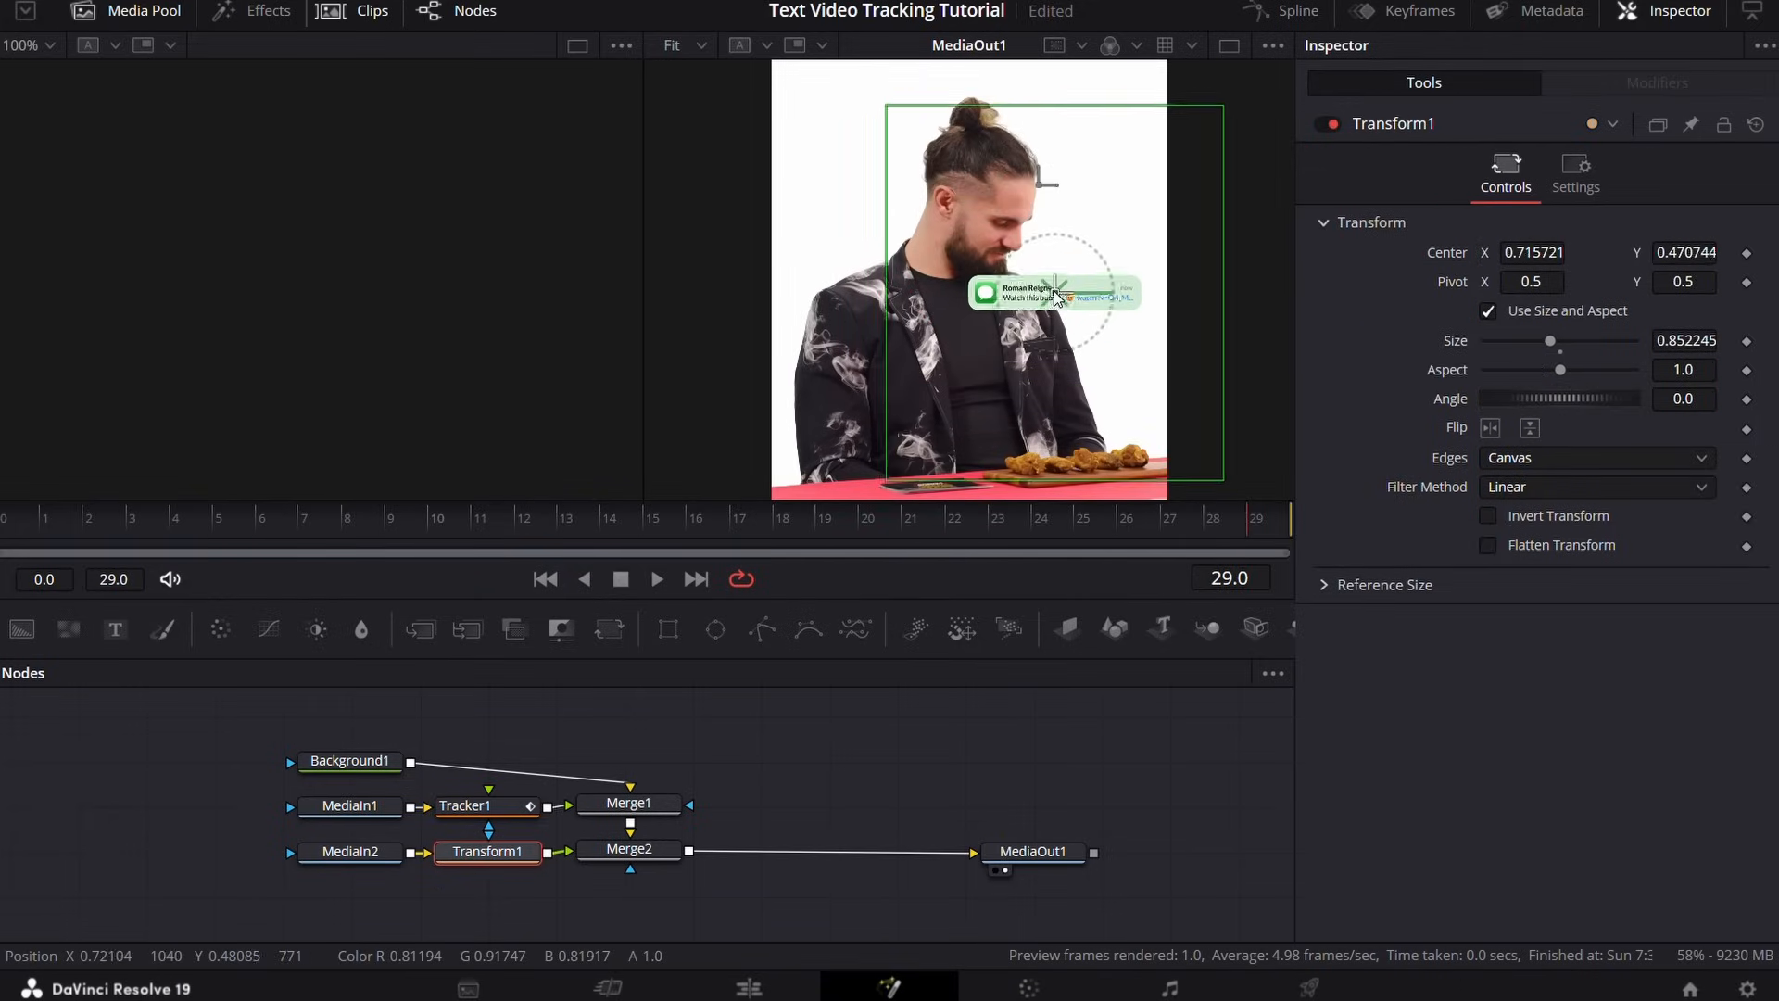
drag(1054, 293, 1043, 297)
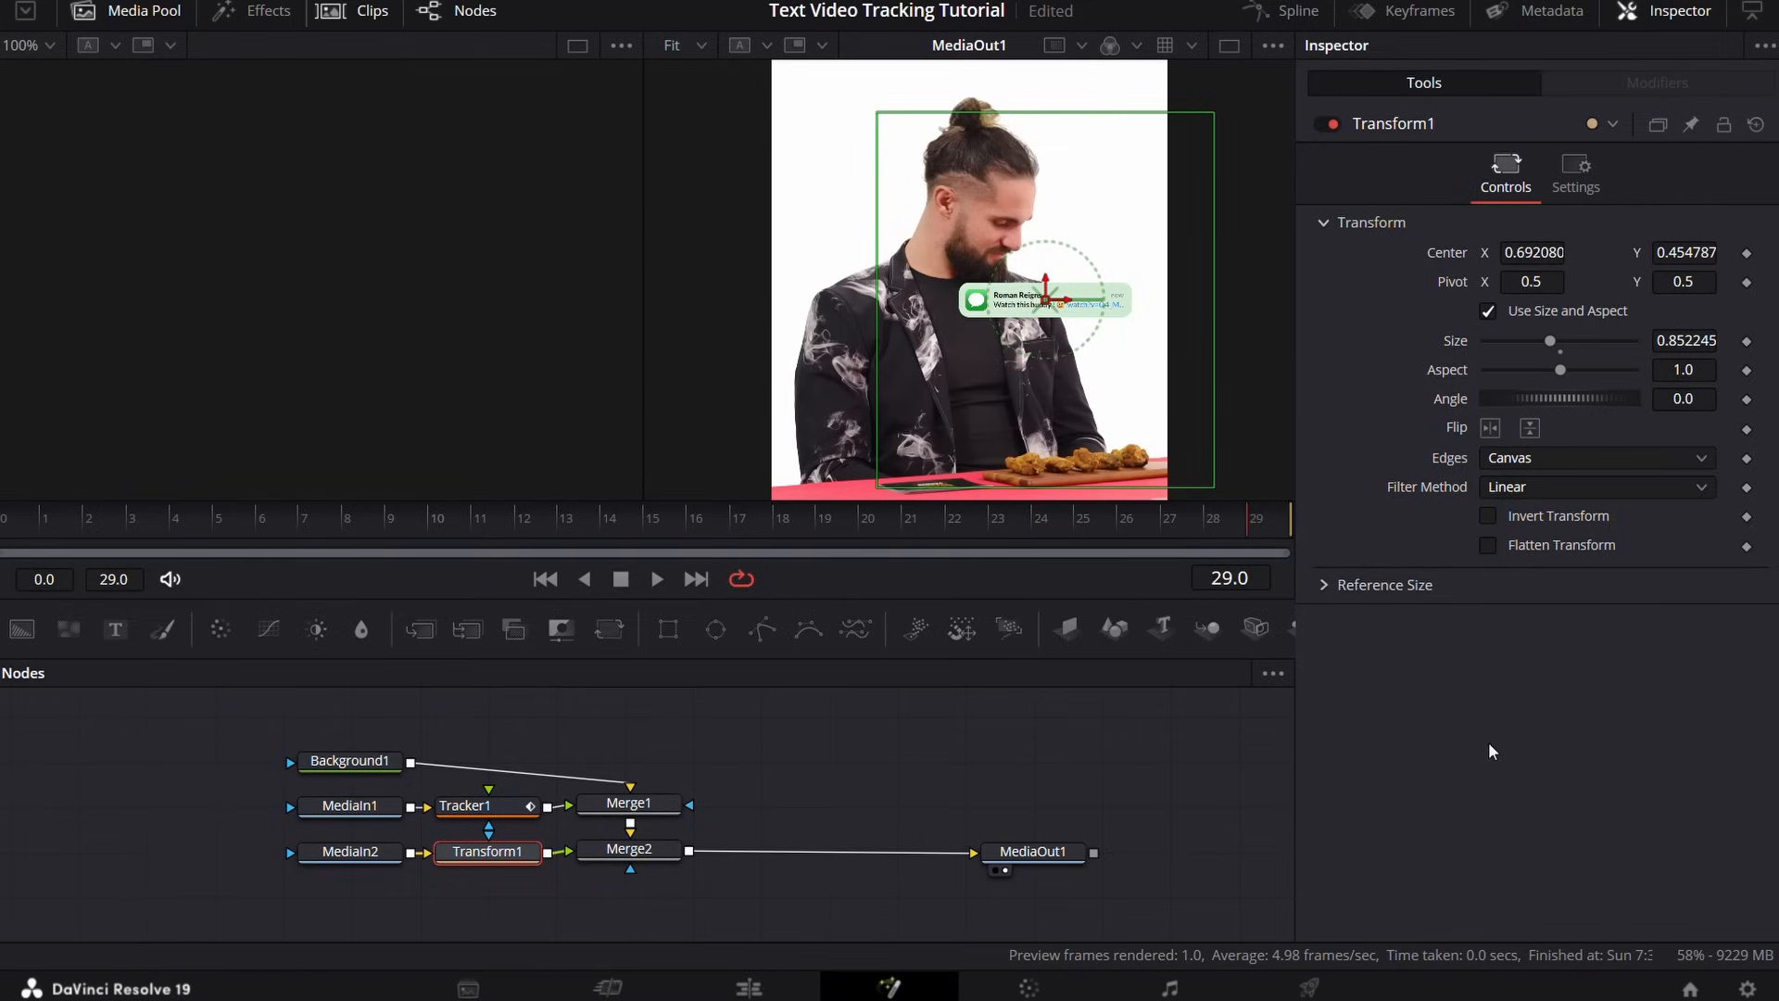
mouse_move(1486, 381)
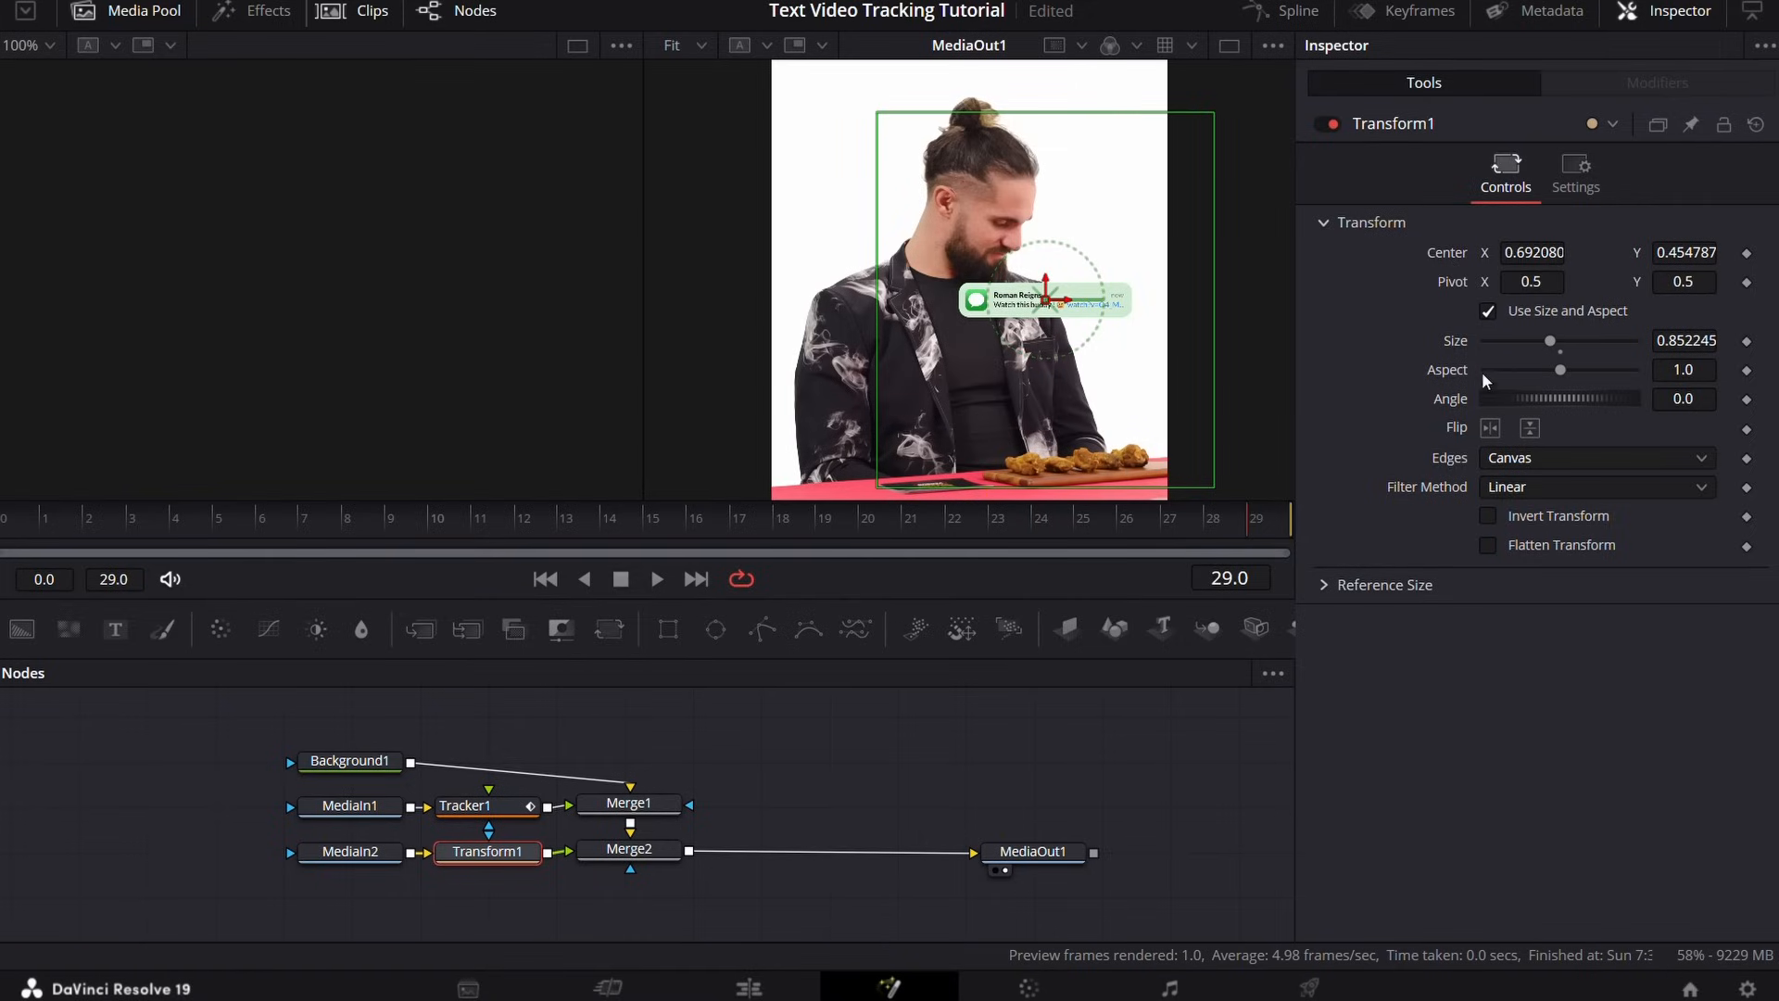
mouse_move(1342, 389)
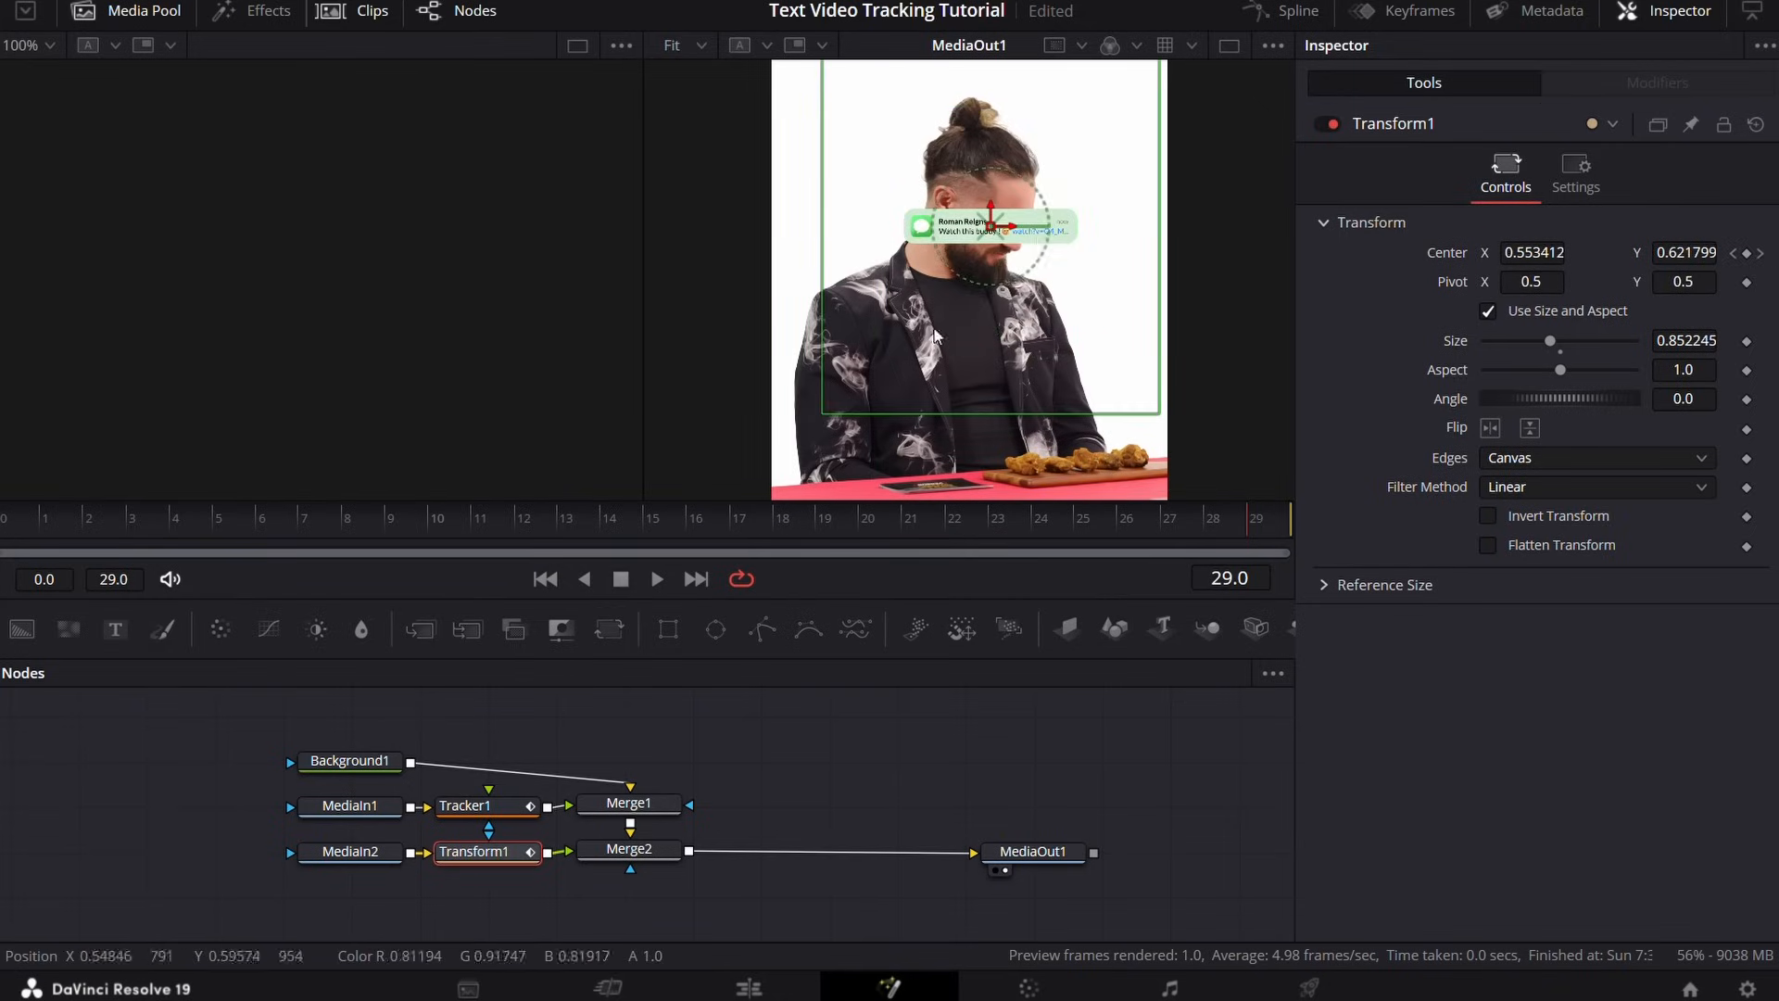
click(628, 849)
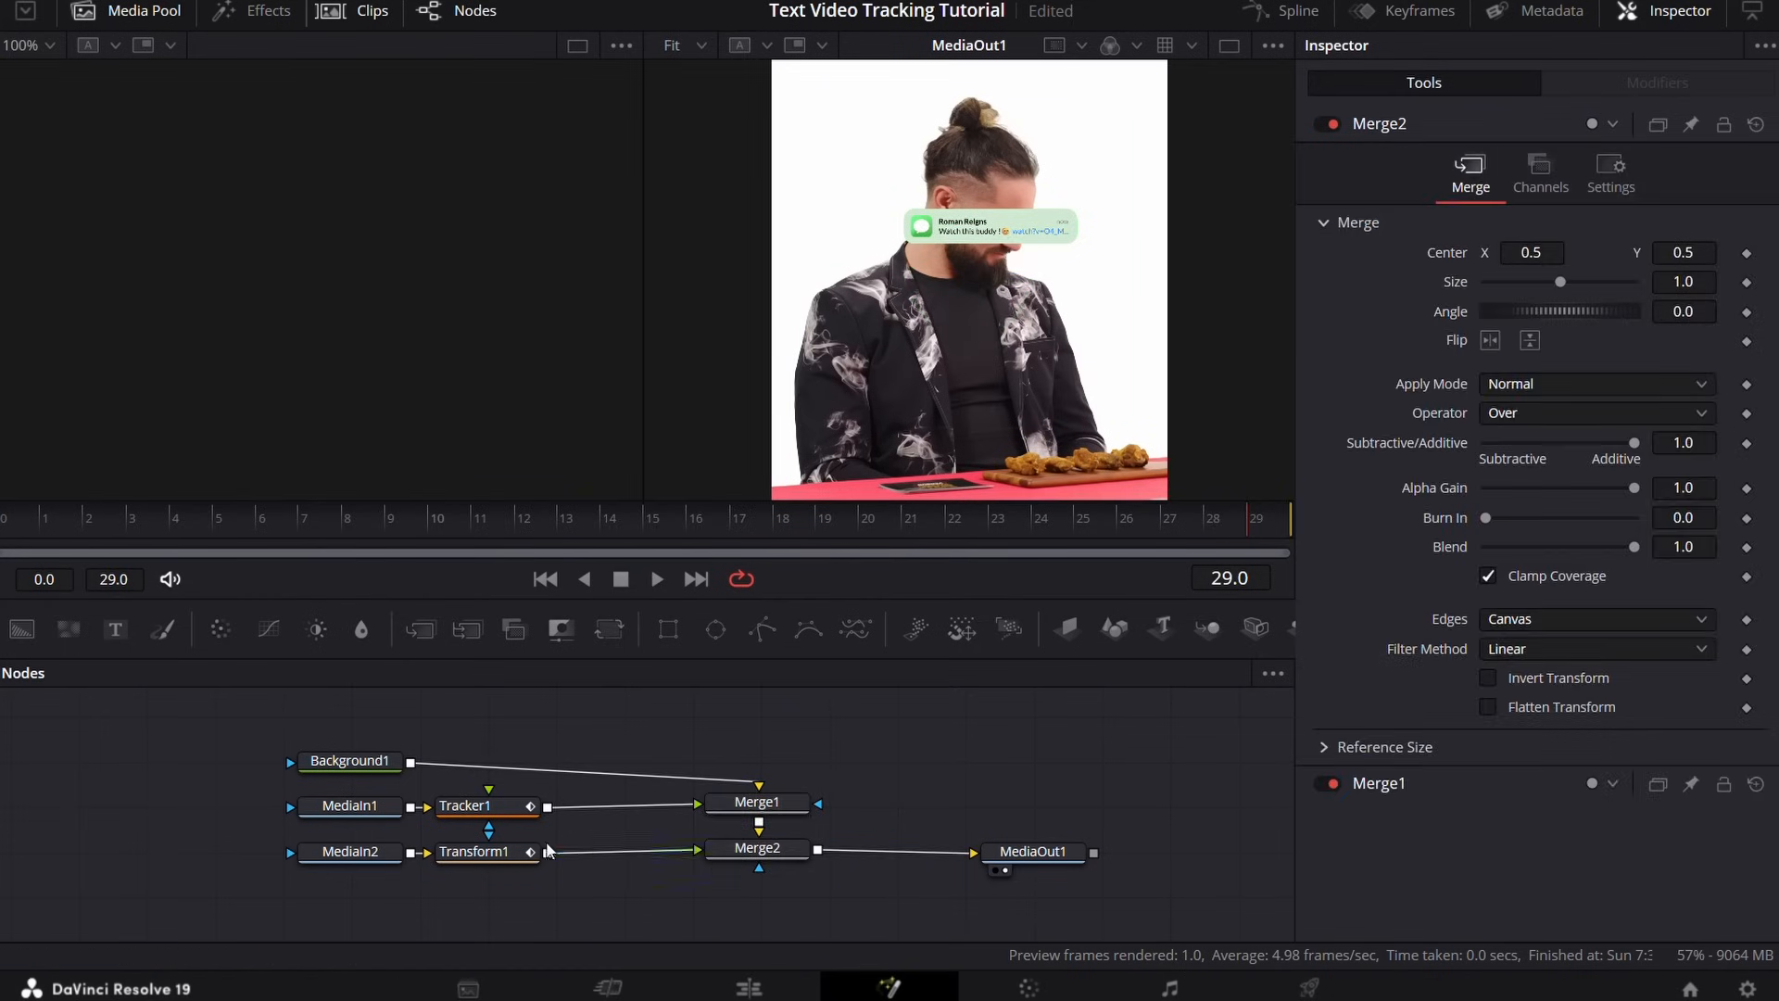
click(475, 852)
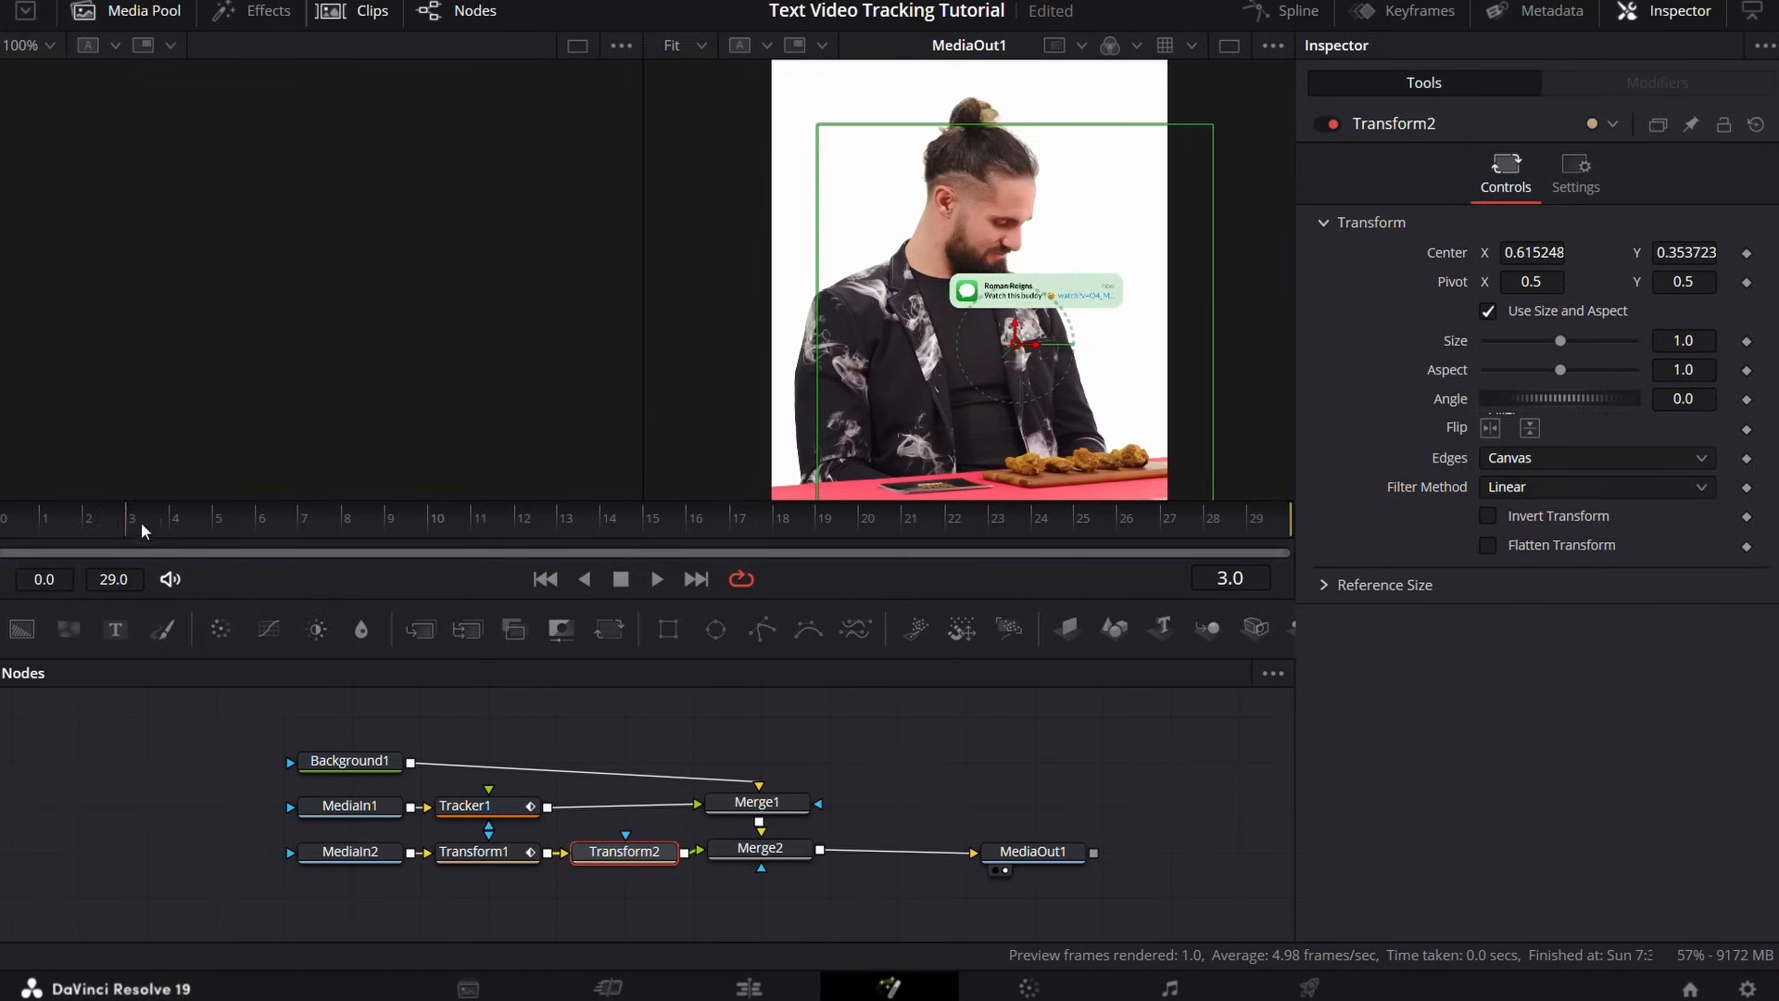
Step: Play the composite and view MediaOut1 to check the notification following the man's face
click(656, 578)
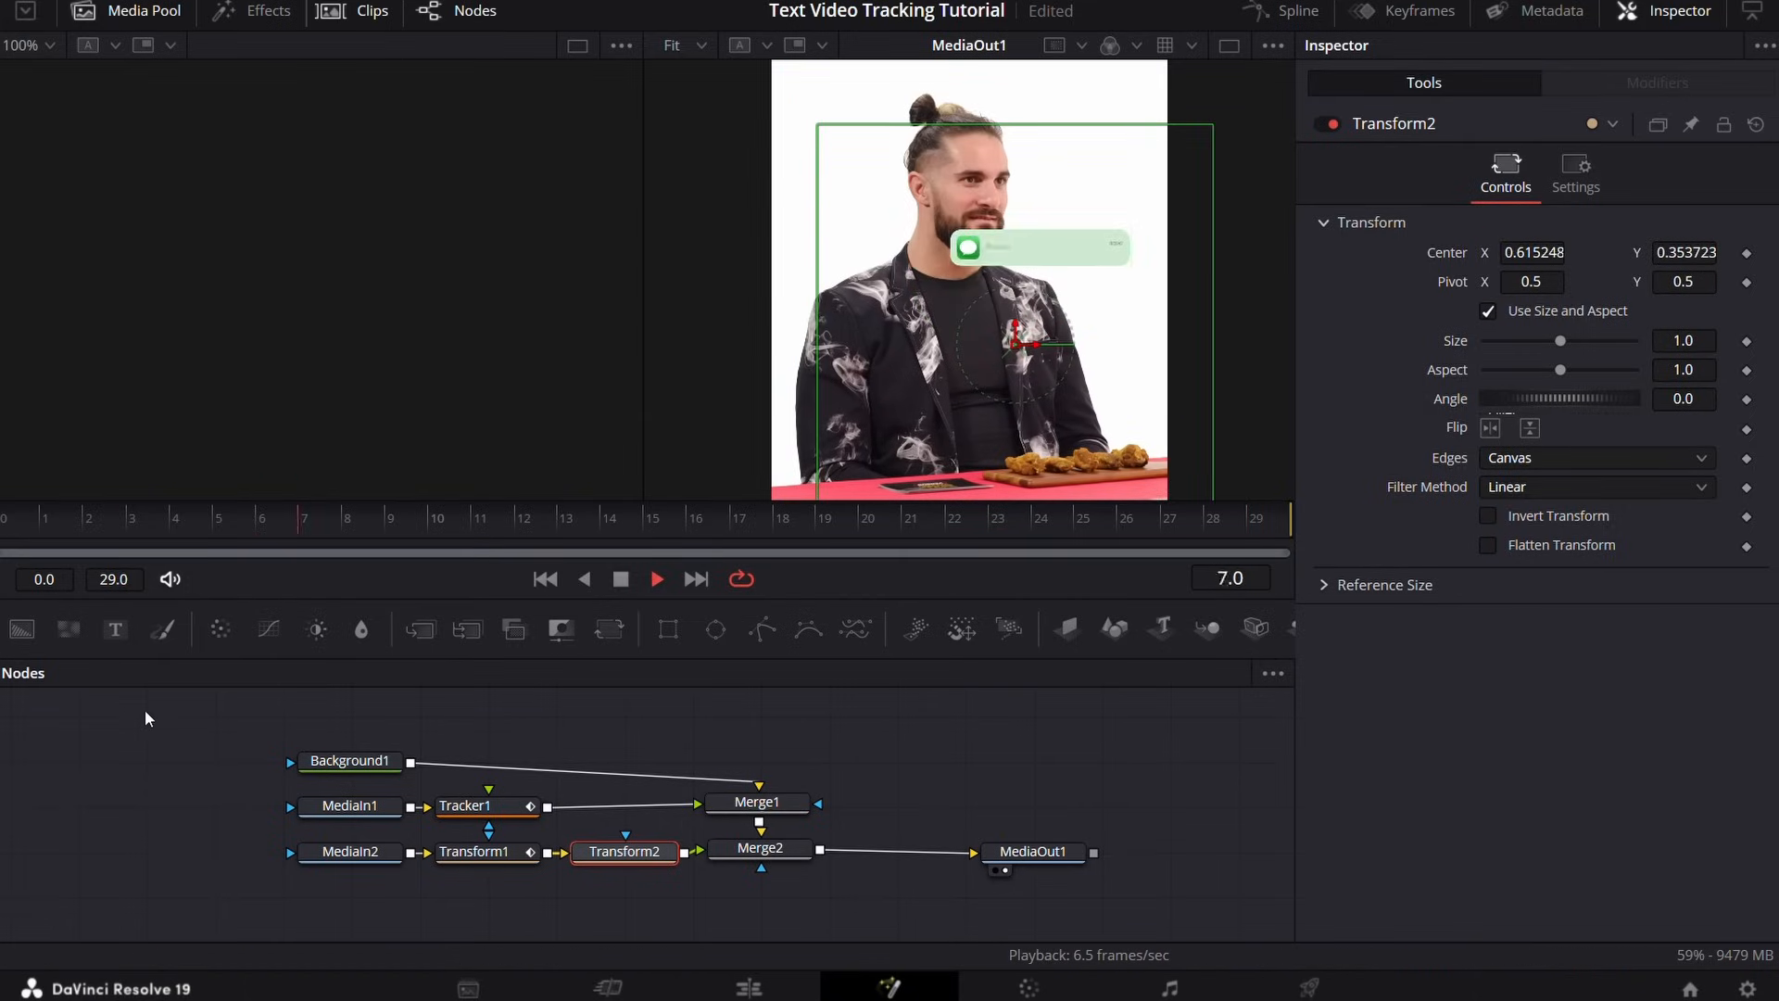
click(1034, 852)
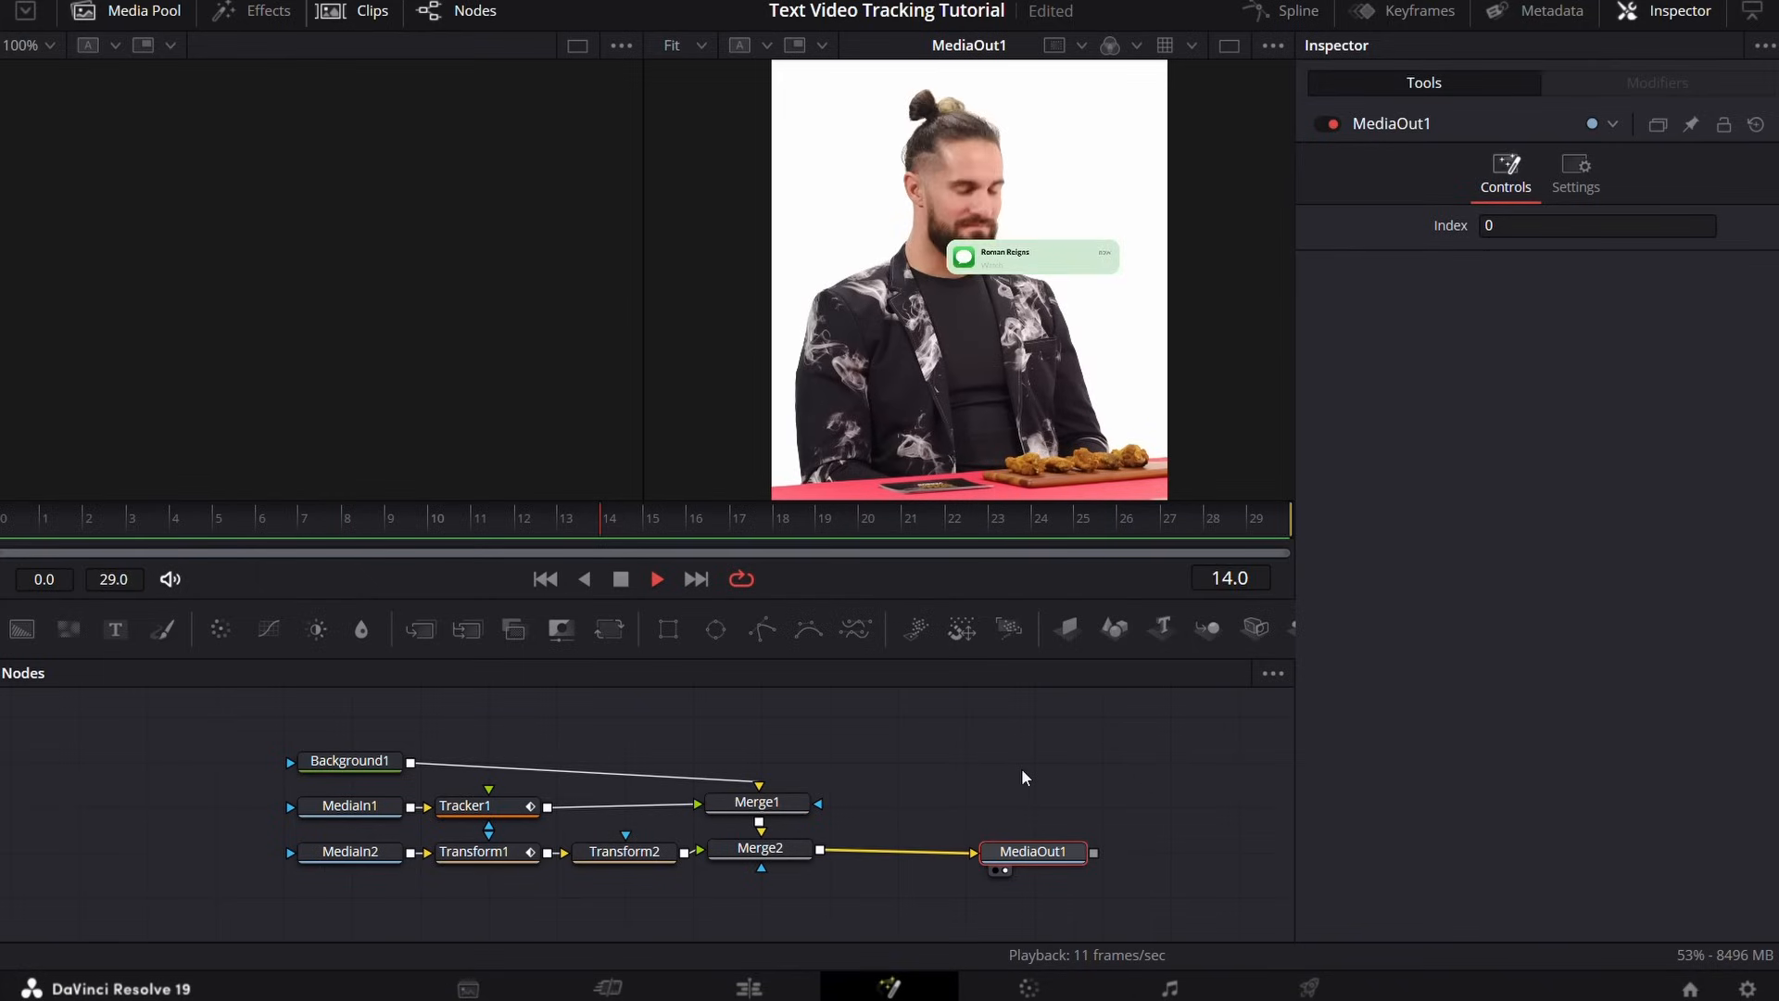
click(262, 517)
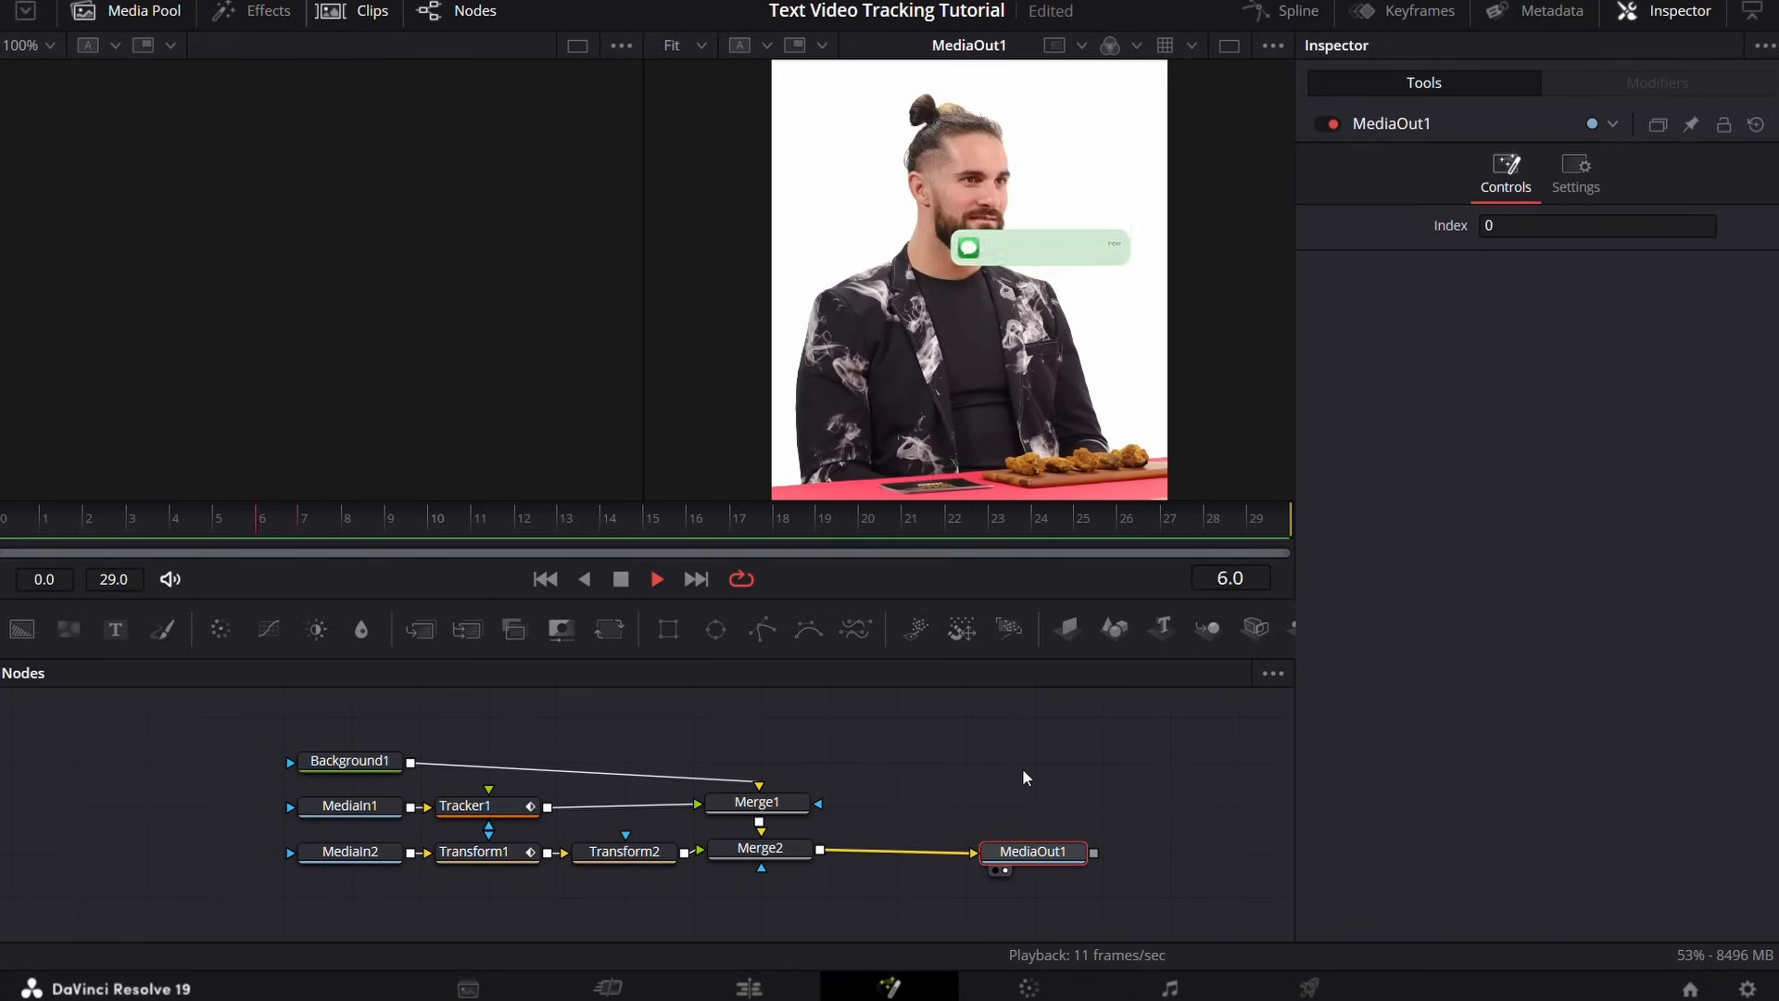